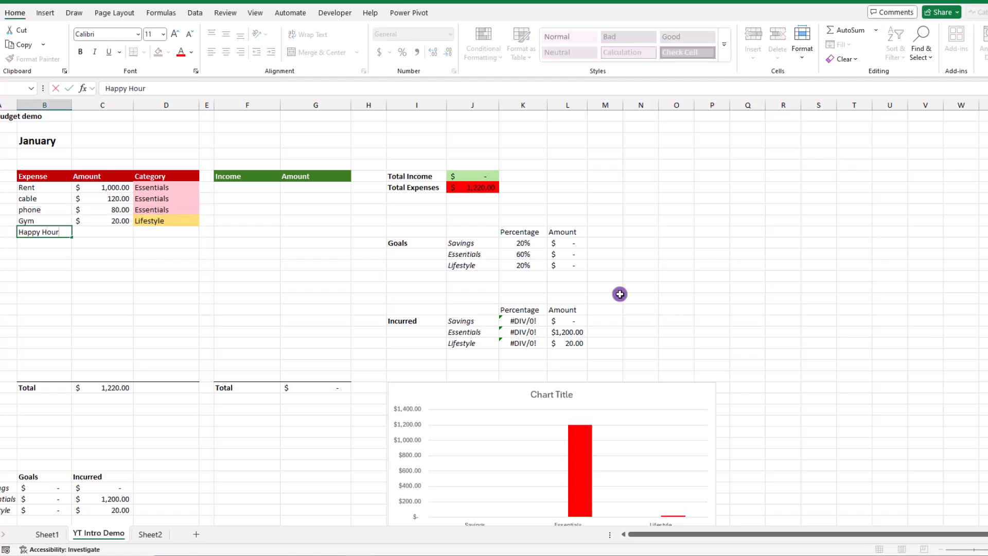
- Preview the finished budget sheet, then create a blank new workbook
{"action": "type", "text": "Savings"}
{"action": "left_click", "coordinate": [103, 232]}
{"action": "type", "text": "70"}
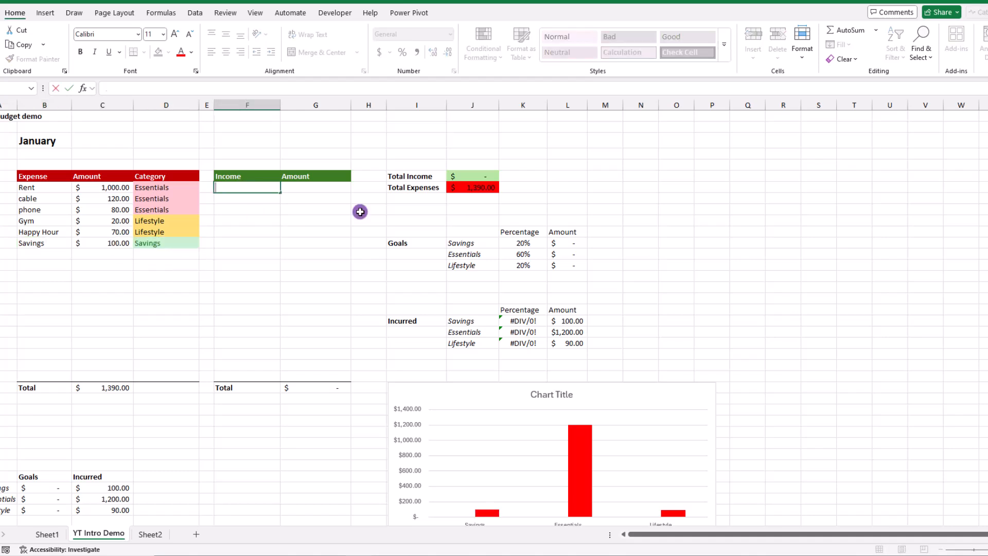
{"action": "type", "text": "Pa"}
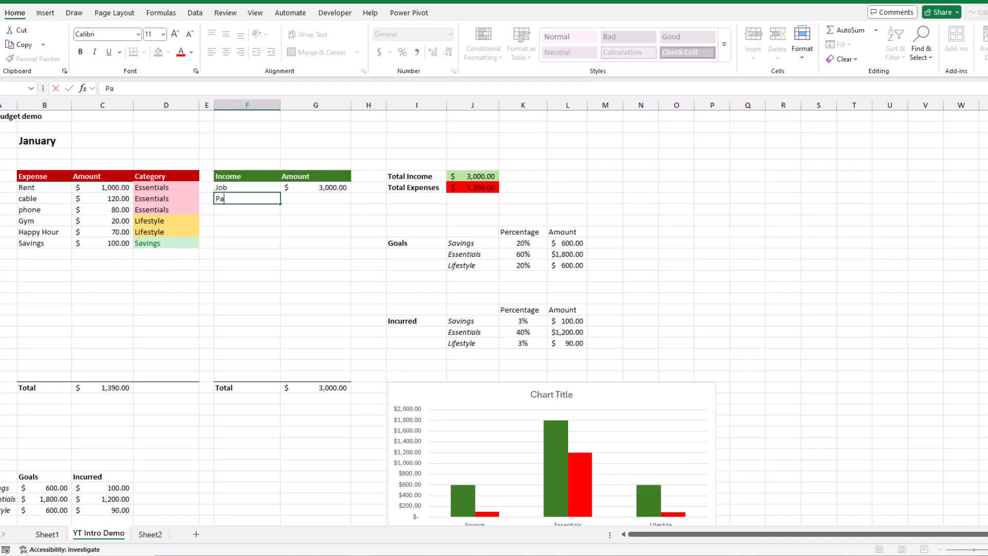
{"action": "type", "text": "10"}
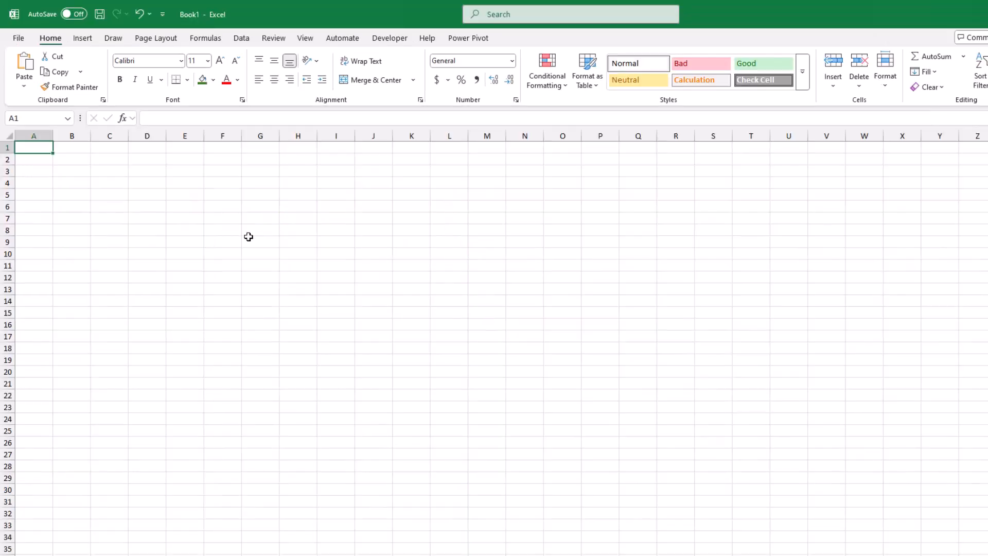
- Title A1 'My Budget Tracker' and add a bold, size-14 'January' heading in B3
{"action": "type", "text": "My B"}
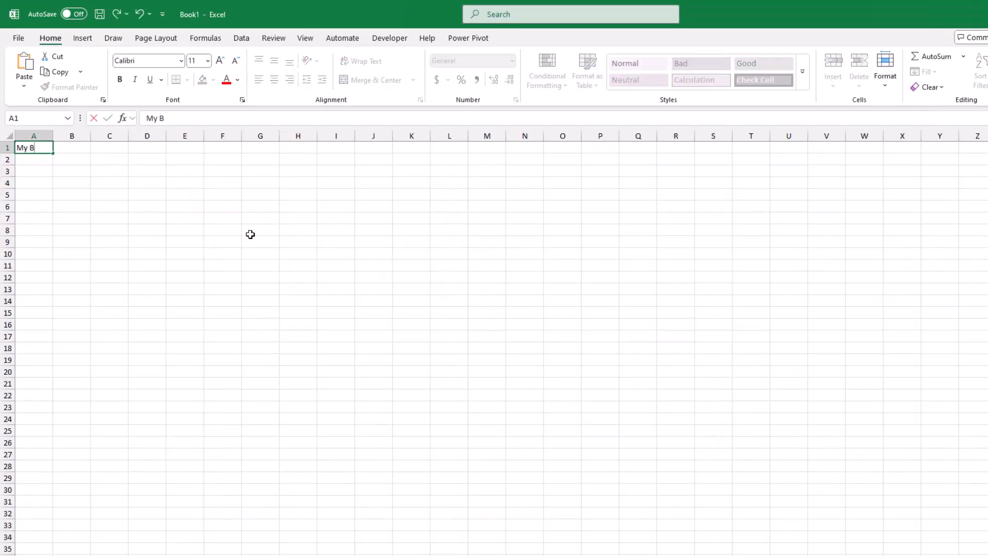
{"action": "type", "text": "udget Trab"}
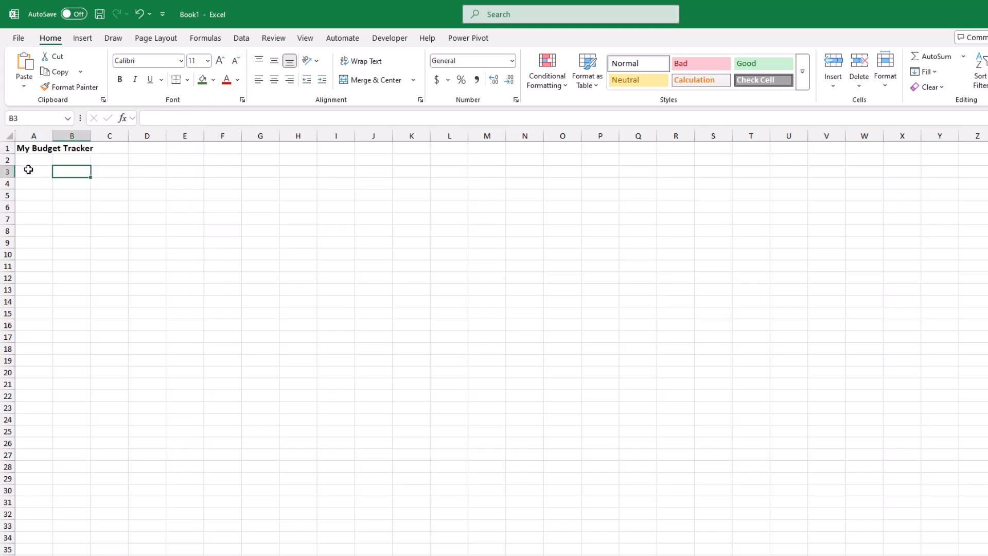
{"action": "type", "text": "January"}
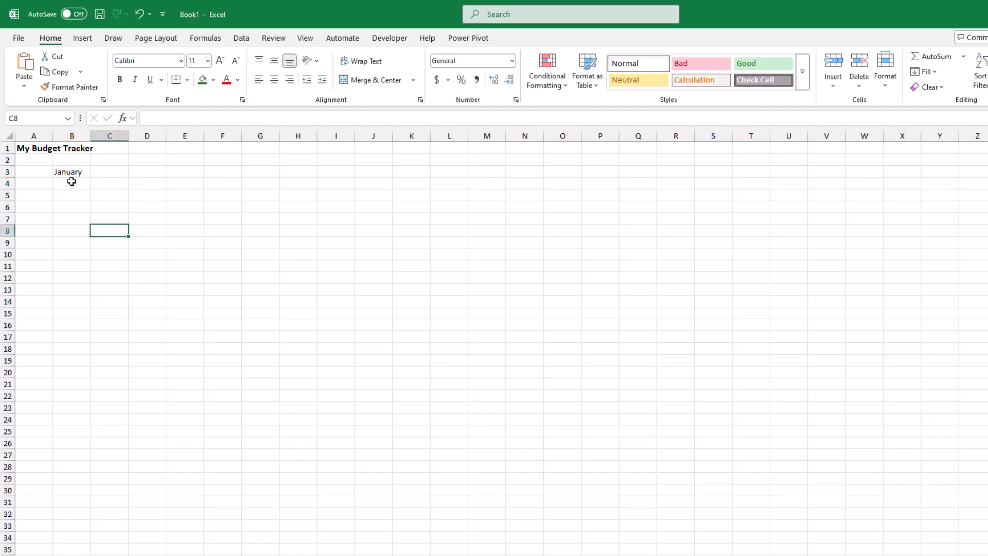
{"action": "left_click", "coordinate": [71, 172]}
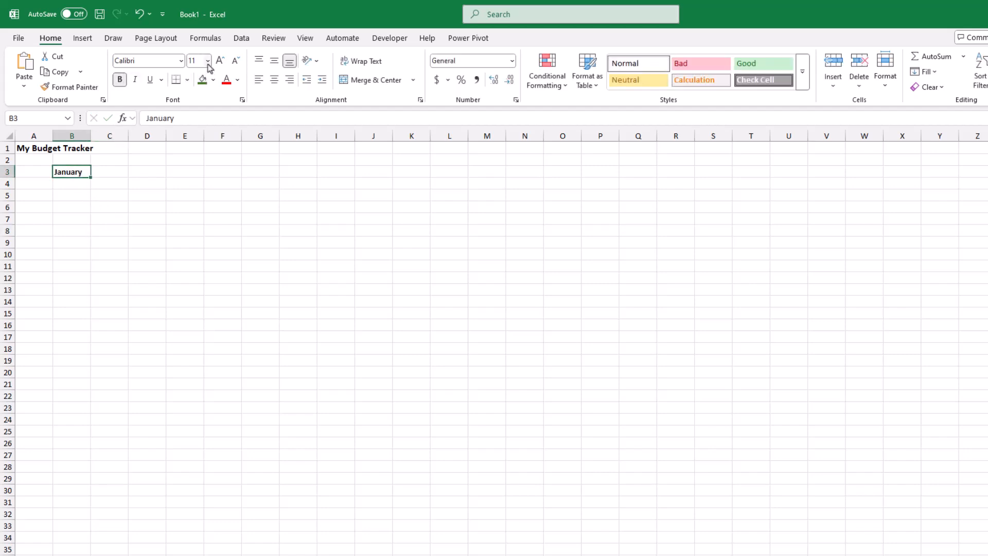
{"action": "left_click", "coordinate": [209, 60]}
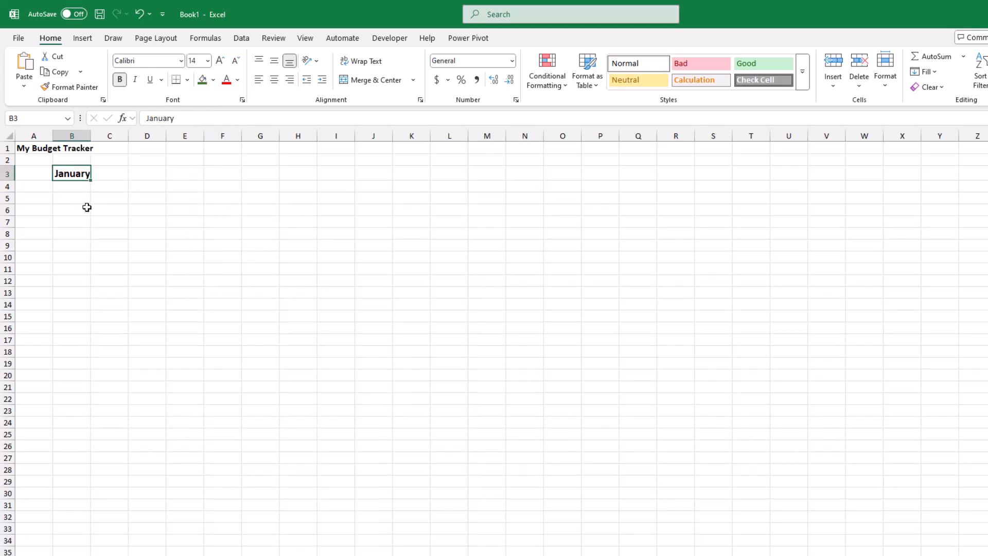
{"action": "mouse_move", "coordinate": [72, 209]}
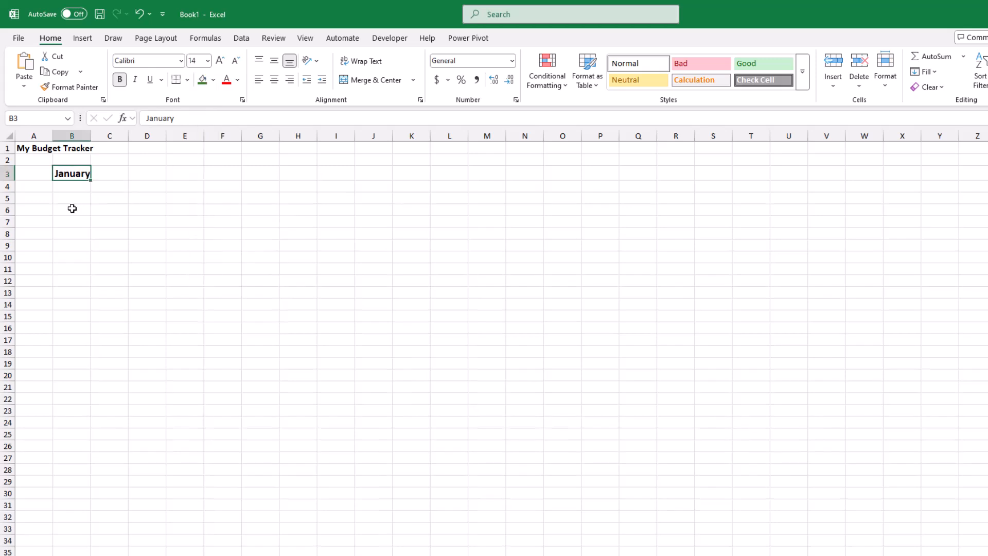
{"action": "mouse_move", "coordinate": [69, 208]}
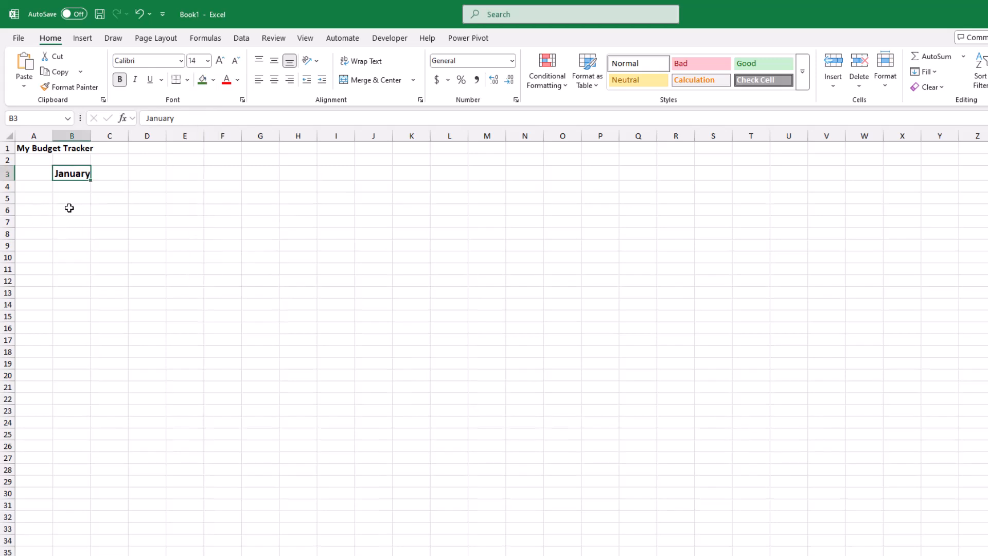
- Add Expense/Amount/Category headers on red and Income/Amount on green, in bold white
{"action": "left_click", "coordinate": [71, 209]}
{"action": "type", "text": "Expenses"}
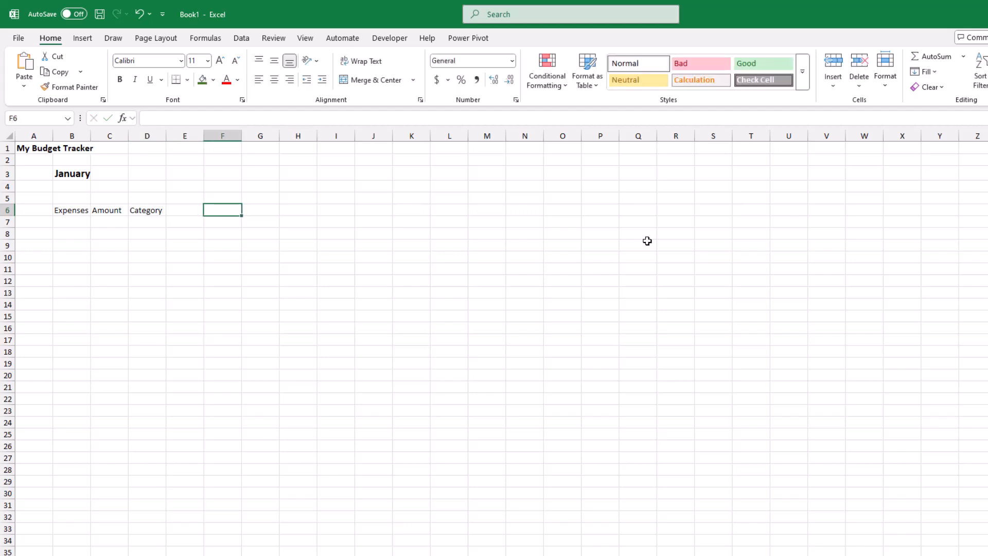
{"action": "type", "text": "Income"}
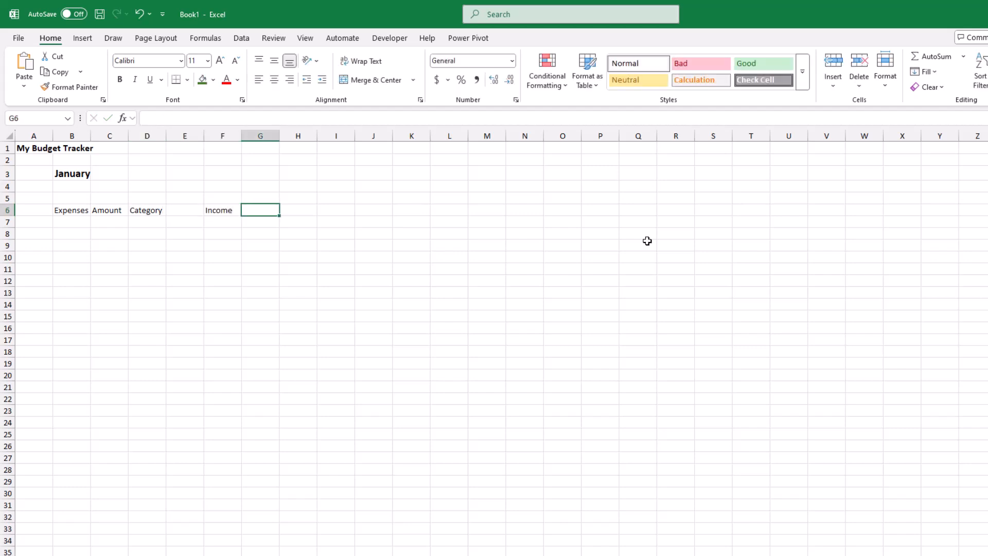
{"action": "type", "text": "Amount"}
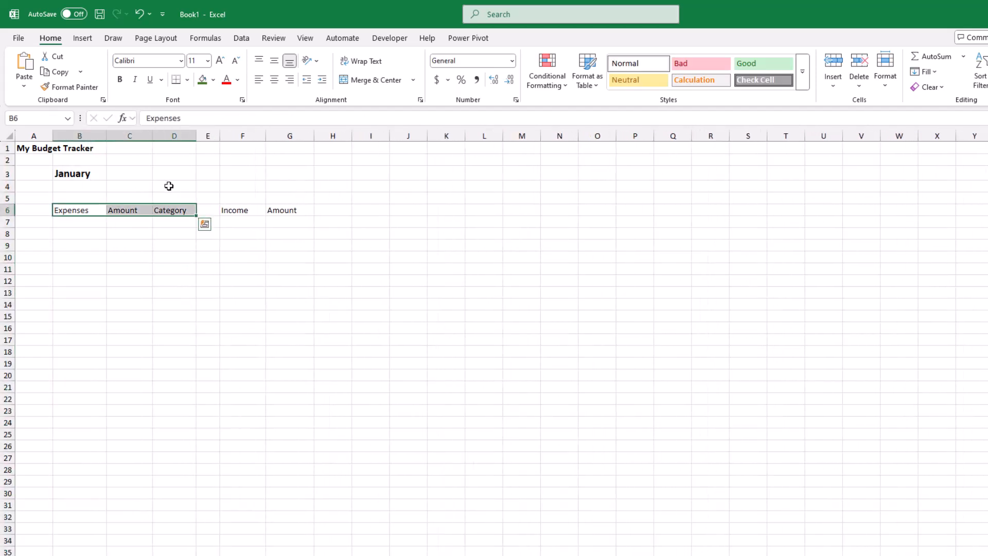
{"action": "left_click", "coordinate": [213, 80]}
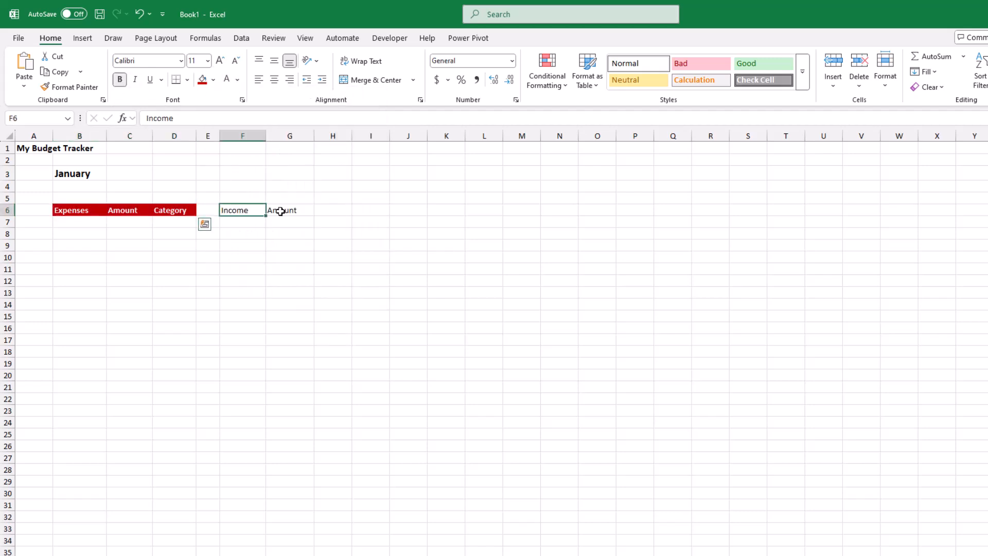
{"action": "left_click", "coordinate": [213, 79]}
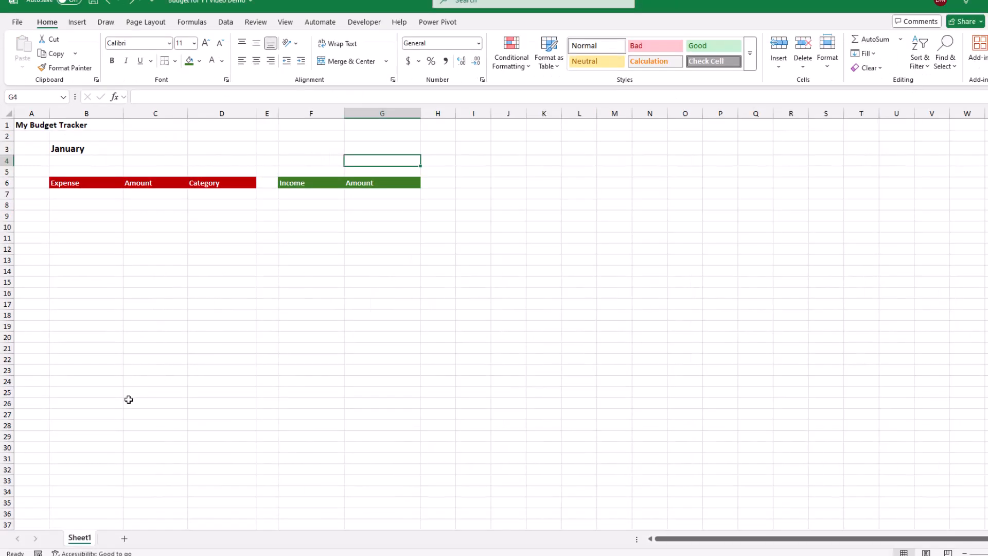
- Add bold 'Total' labels in B25 and F25 with top borders across both table rows
{"action": "type", "text": "Total"}
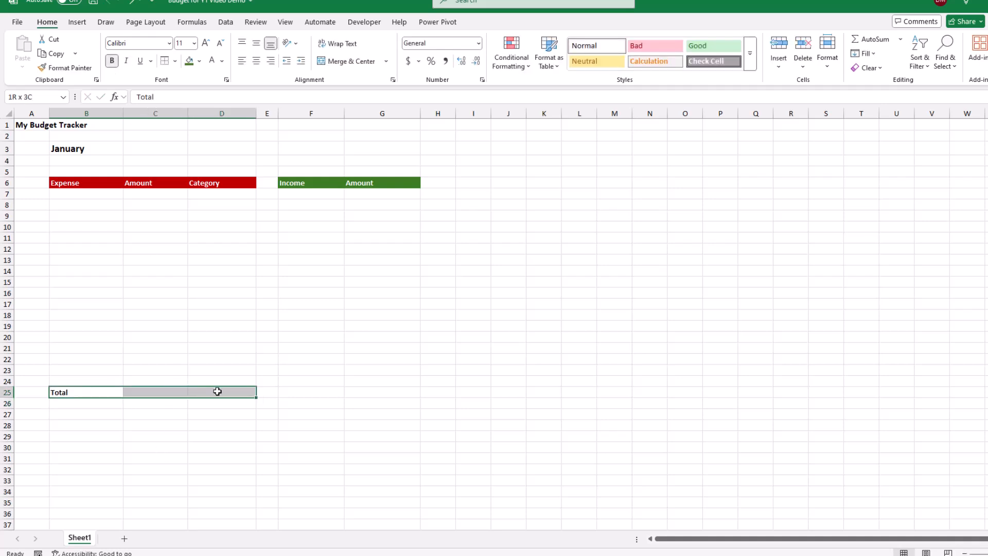
{"action": "left_click", "coordinate": [173, 60]}
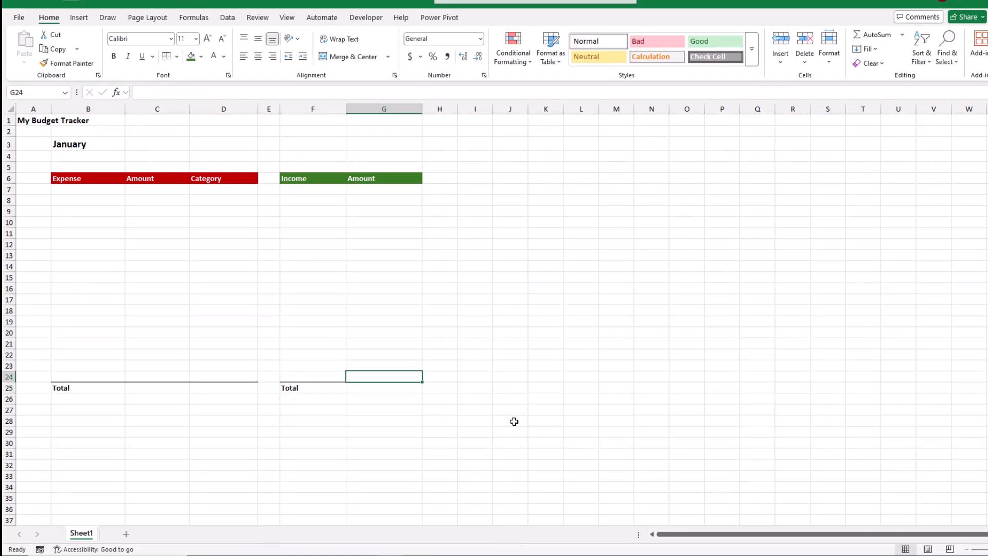
- Enter =SUM(C7:C22) in C25 for the expense total
{"action": "left_click", "coordinate": [142, 389]}
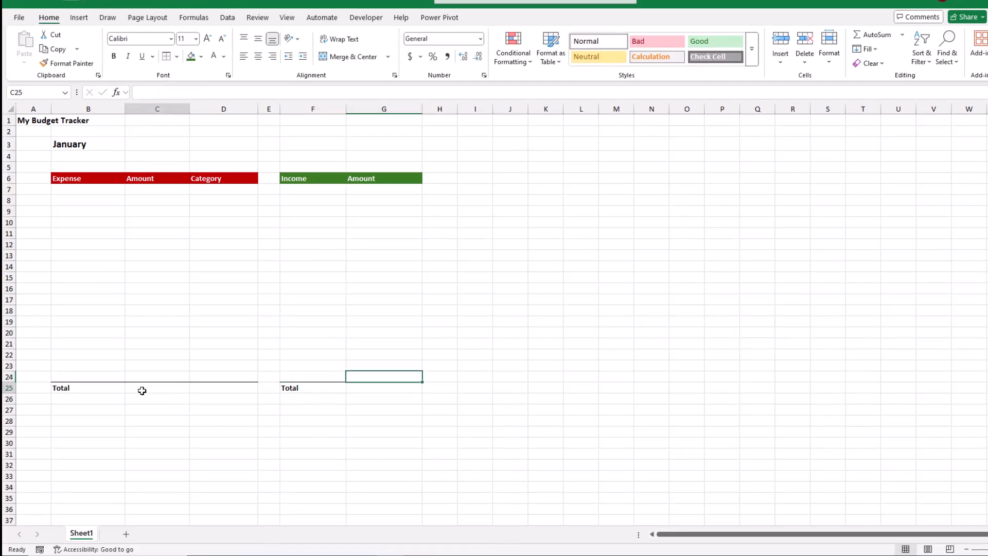
{"action": "type", "text": "=sum("}
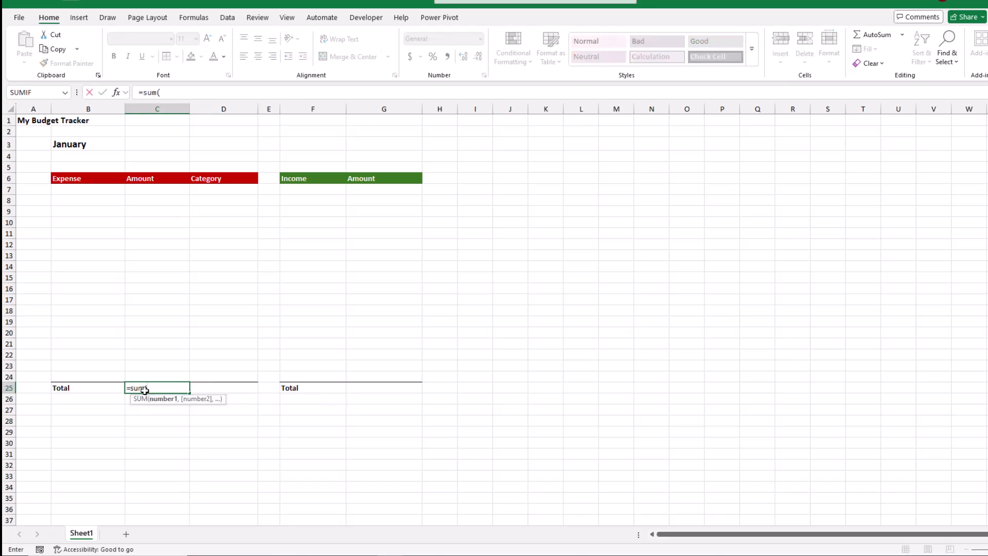
{"action": "left_click_drag", "start_coordinate": [157, 189], "coordinate": [157, 356]}
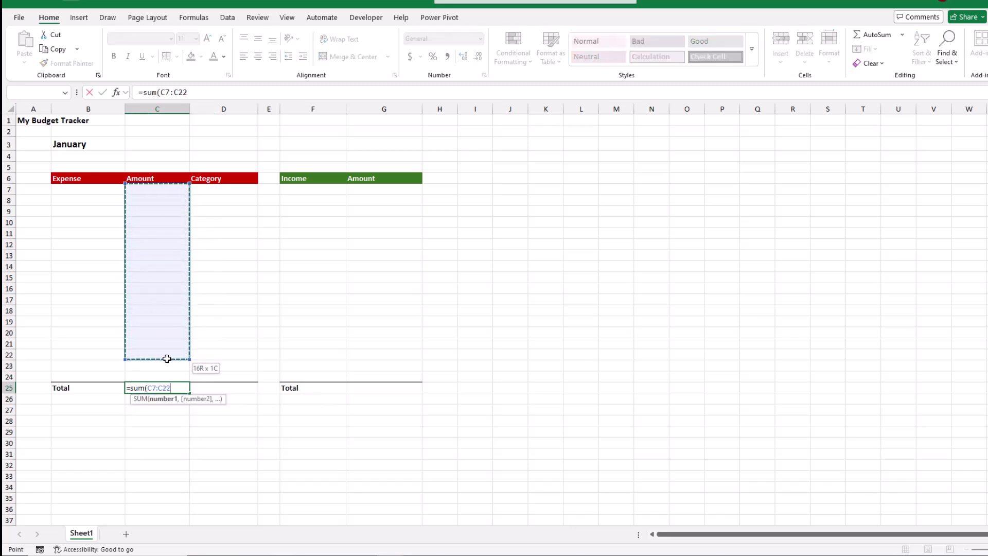
{"action": "key", "text": "Enter"}
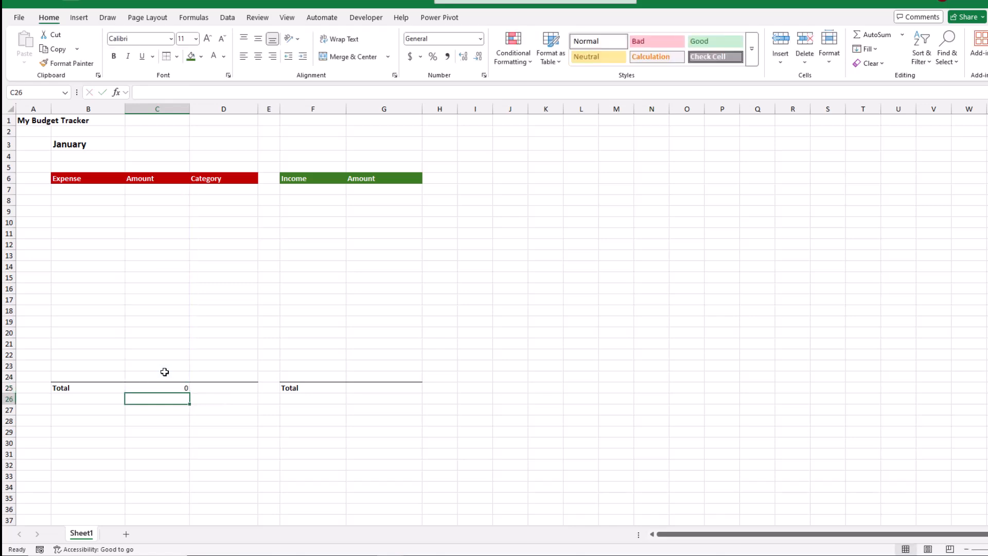
- Enter =SUM(G7:G24) in G25 for the income total
{"action": "left_click", "coordinate": [383, 388]}
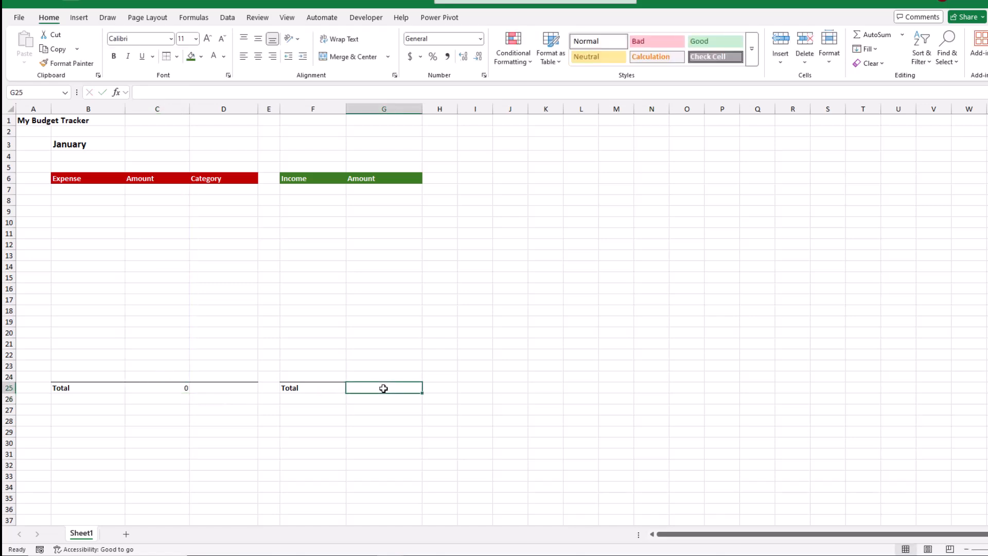
{"action": "type", "text": "=sum("}
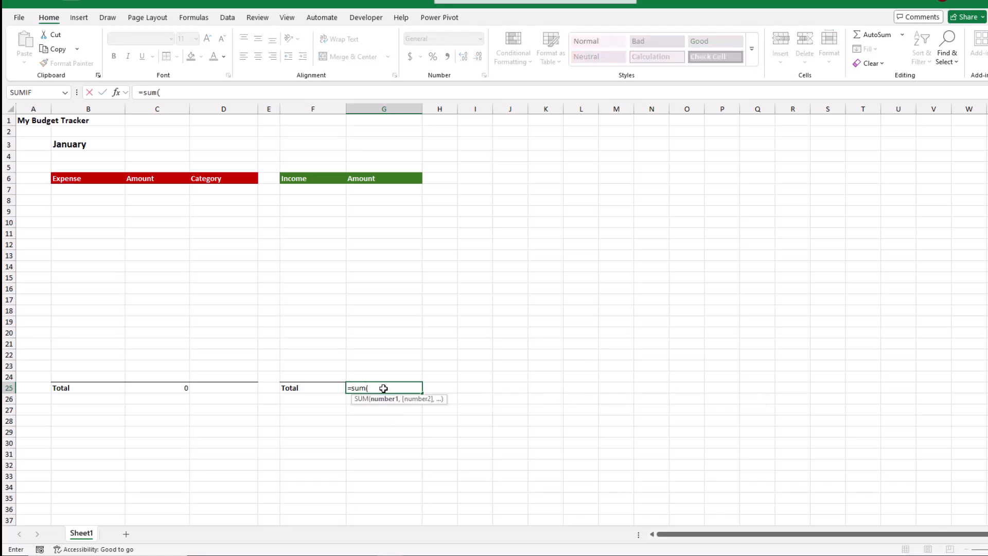
{"action": "left_click", "coordinate": [384, 190]}
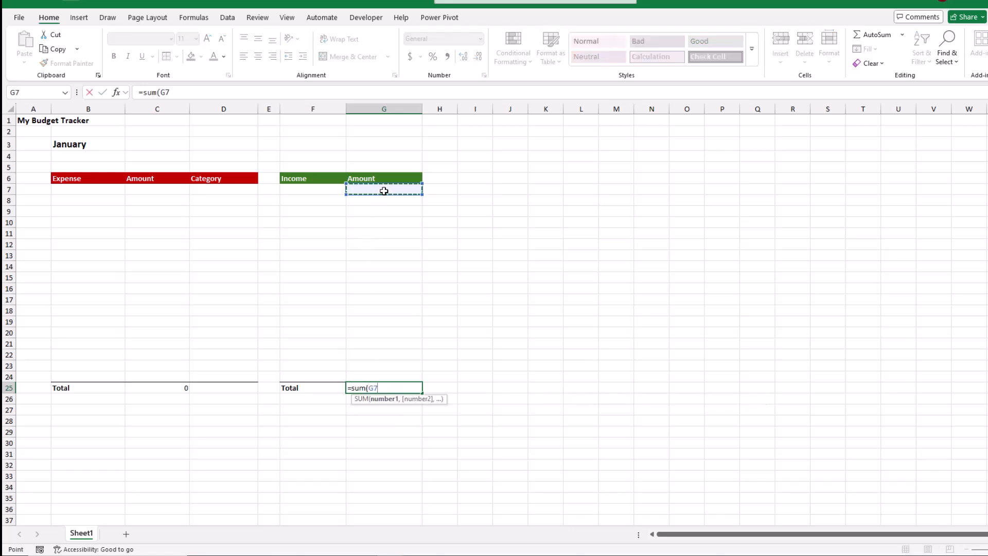
{"action": "left_click_drag", "start_coordinate": [383, 189], "coordinate": [383, 373]}
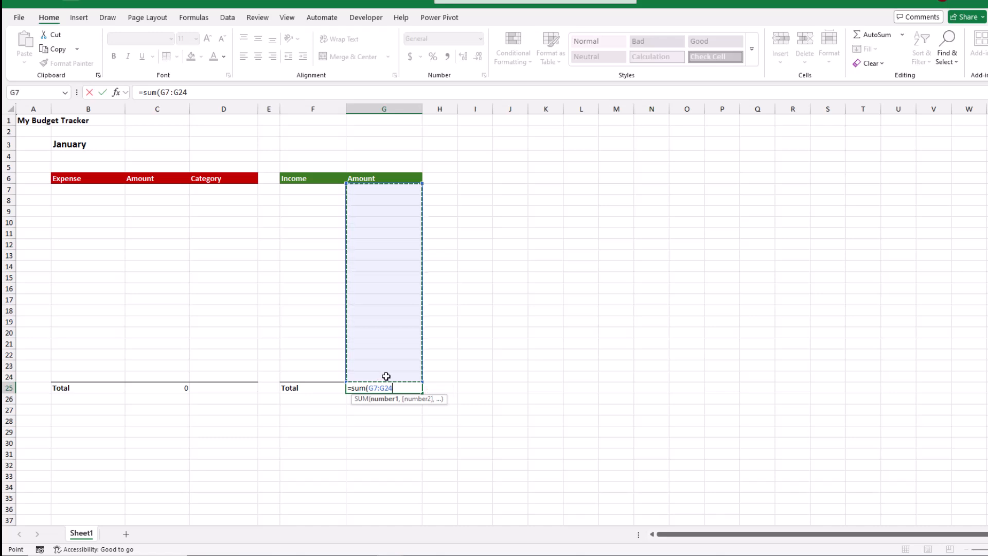
{"action": "key", "text": "Enter"}
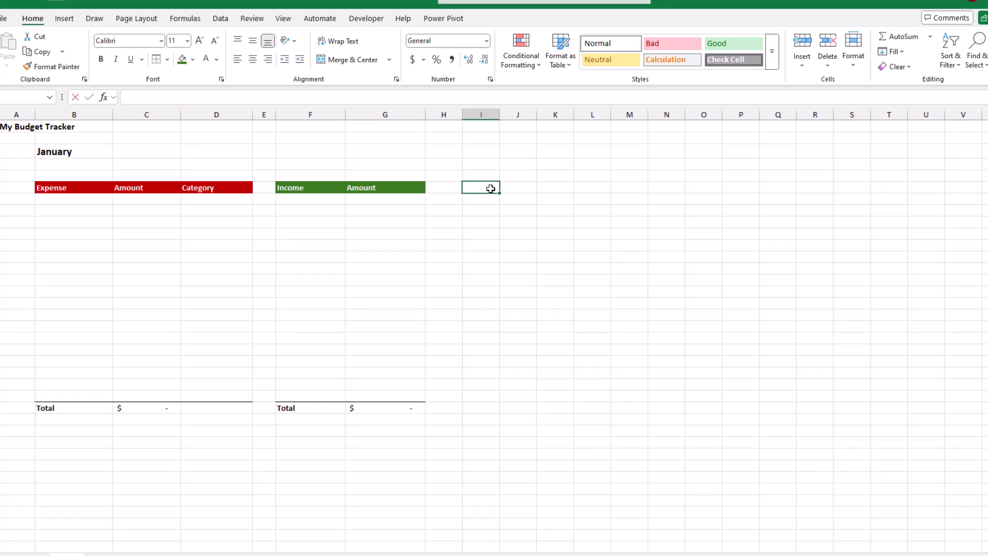
- Label I6 'Total Income' on green and I7 'Total Expenses' on red, both bold
{"action": "type", "text": "Total Income"}
{"action": "left_click", "coordinate": [480, 199]}
{"action": "type", "text": "Total Expense"}
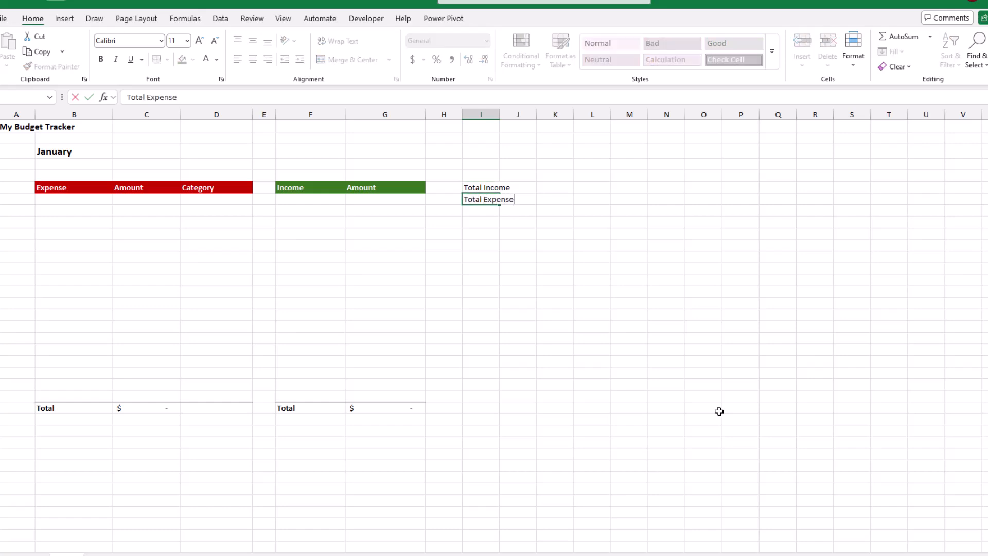
{"action": "key", "text": "Enter"}
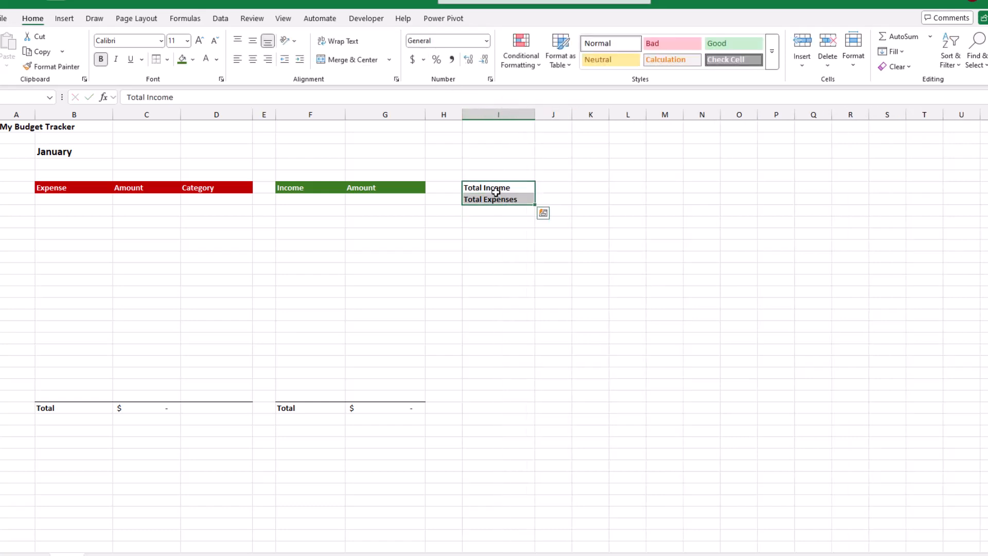
{"action": "left_click", "coordinate": [187, 59]}
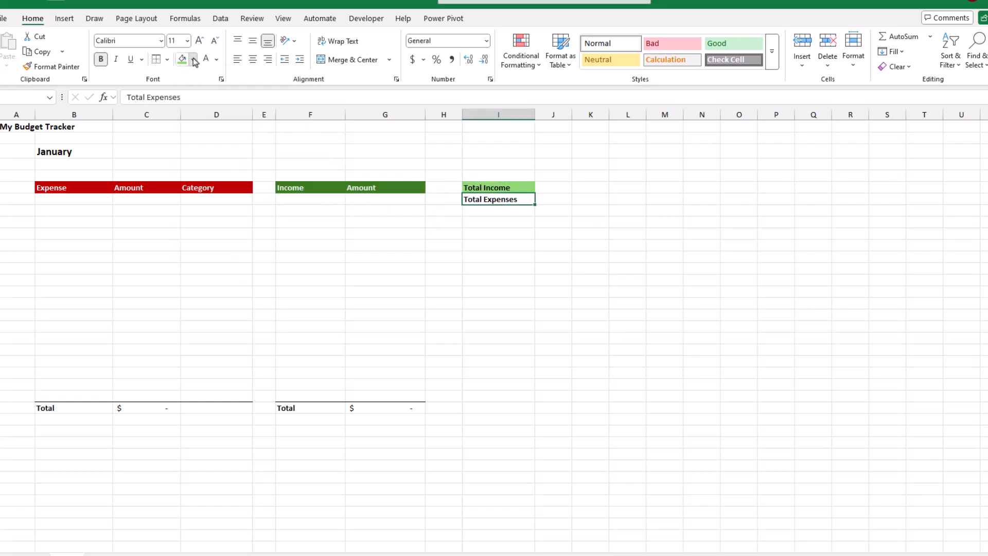
{"action": "left_click", "coordinate": [182, 59]}
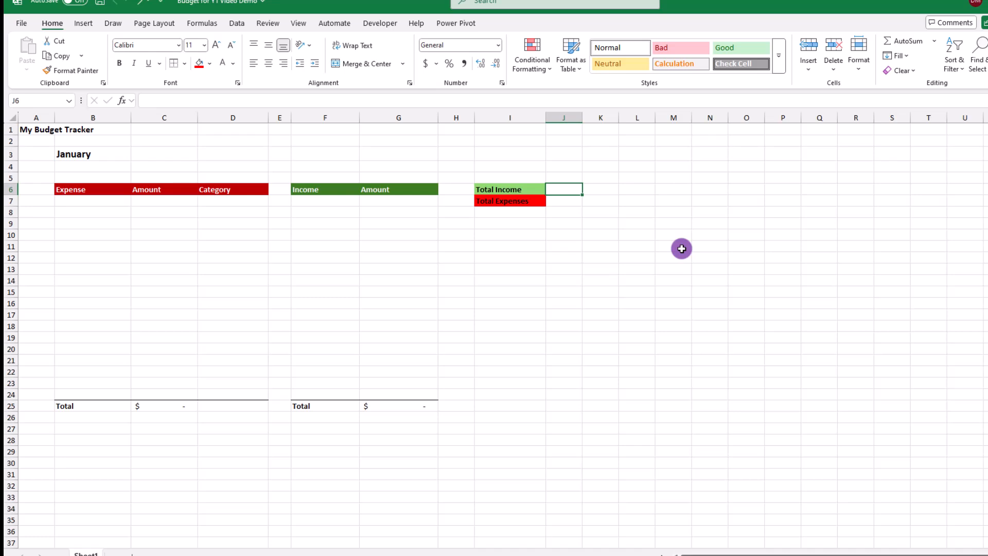
- Link Total Income to =G25 in J6 and Total Expenses to =C25 in J7
{"action": "type", "text": "="}
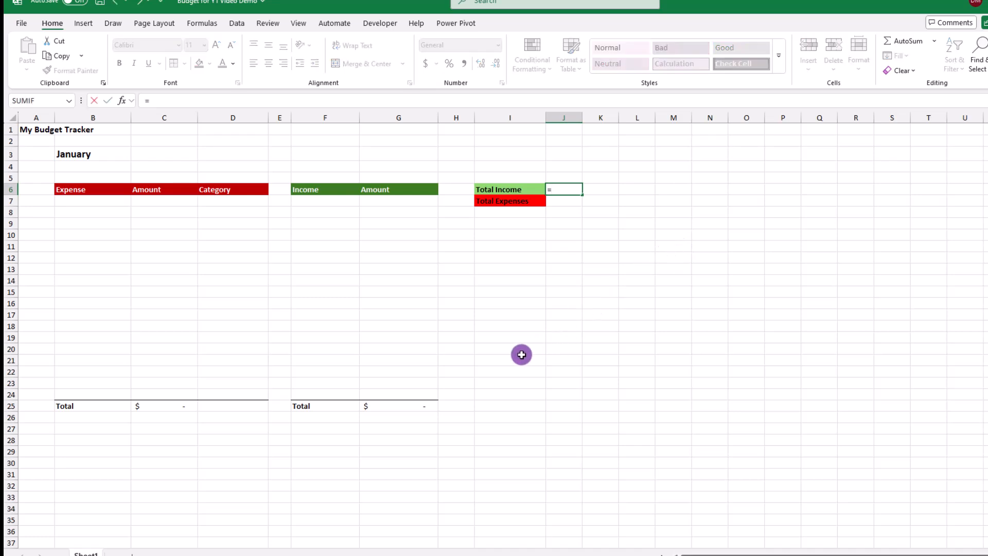
{"action": "left_click", "coordinate": [398, 406]}
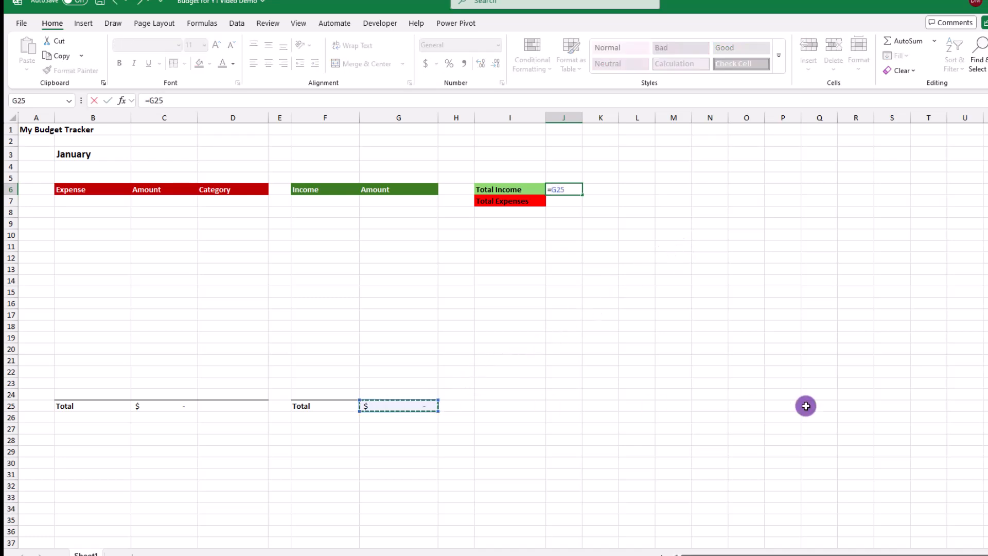
{"action": "key", "text": "Enter"}
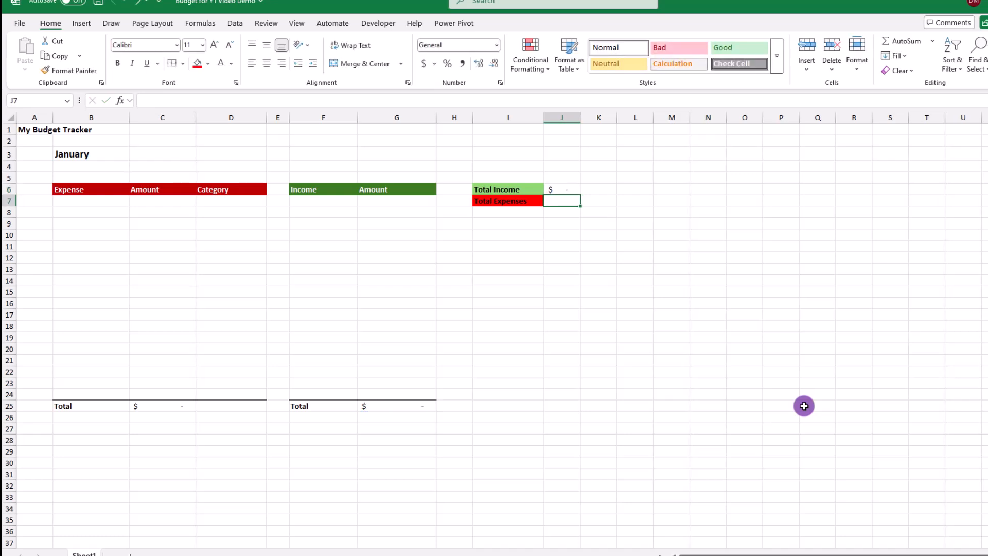
{"action": "type", "text": "="}
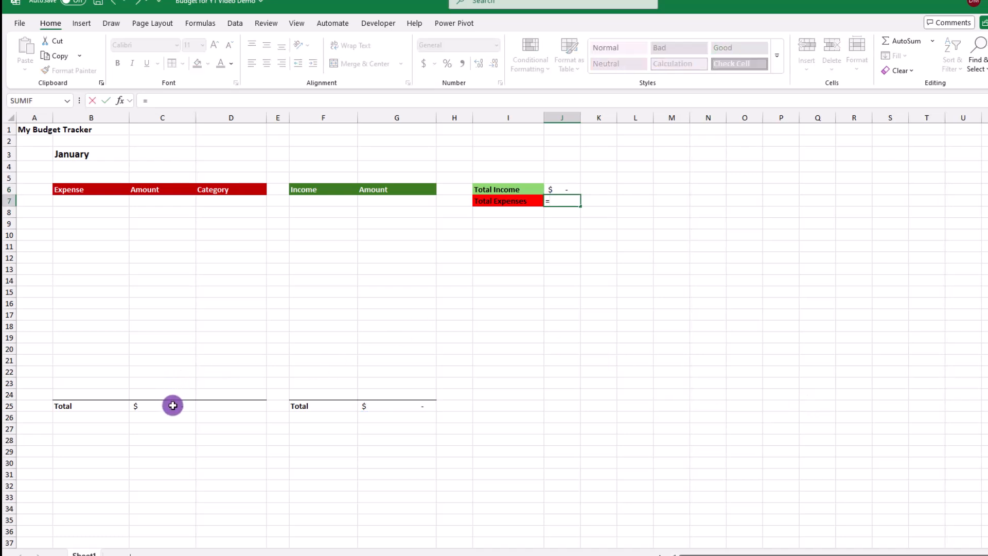
{"action": "left_click", "coordinate": [173, 406]}
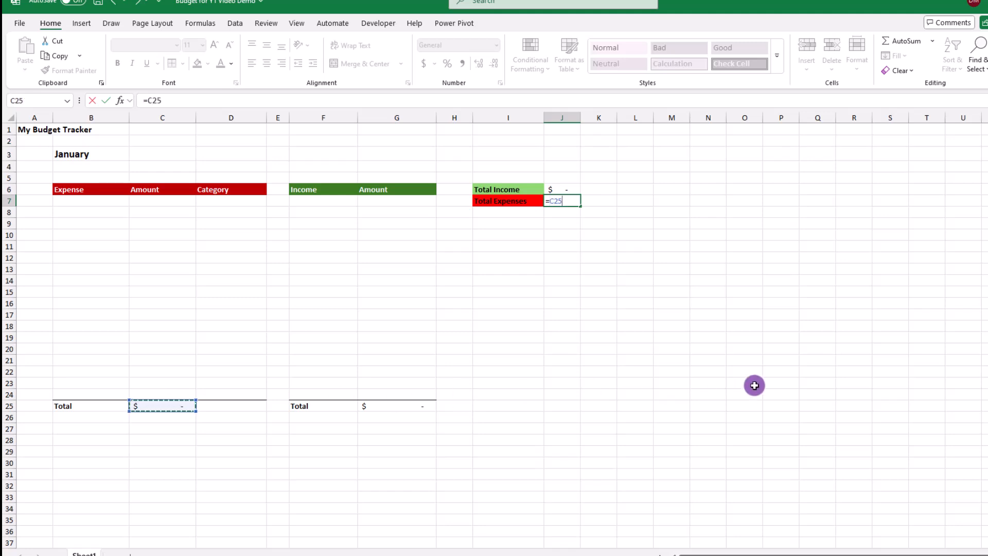
{"action": "key", "text": "Enter"}
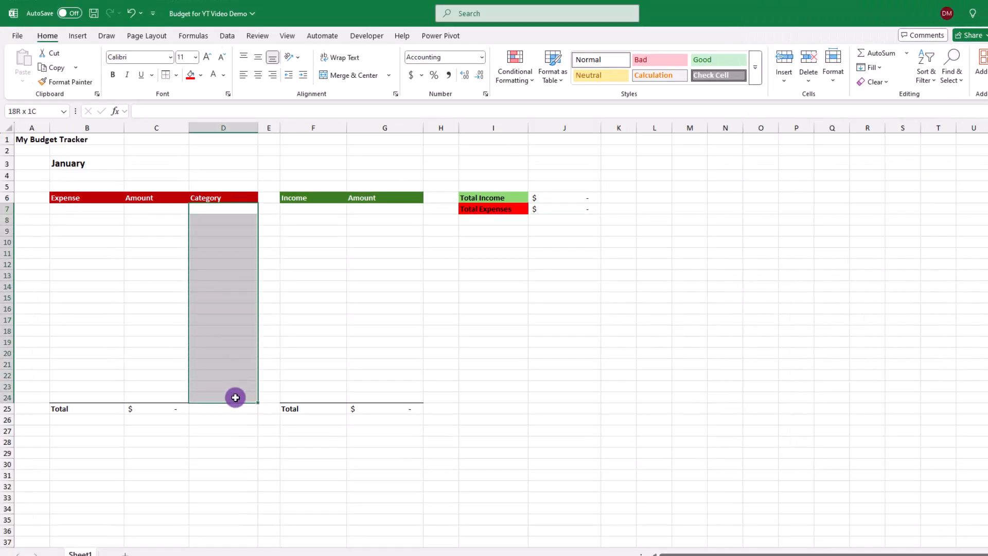
- Add a list validation on D7:D24 with Essentials, Lifestyle, Savings options
{"action": "left_click", "coordinate": [227, 35]}
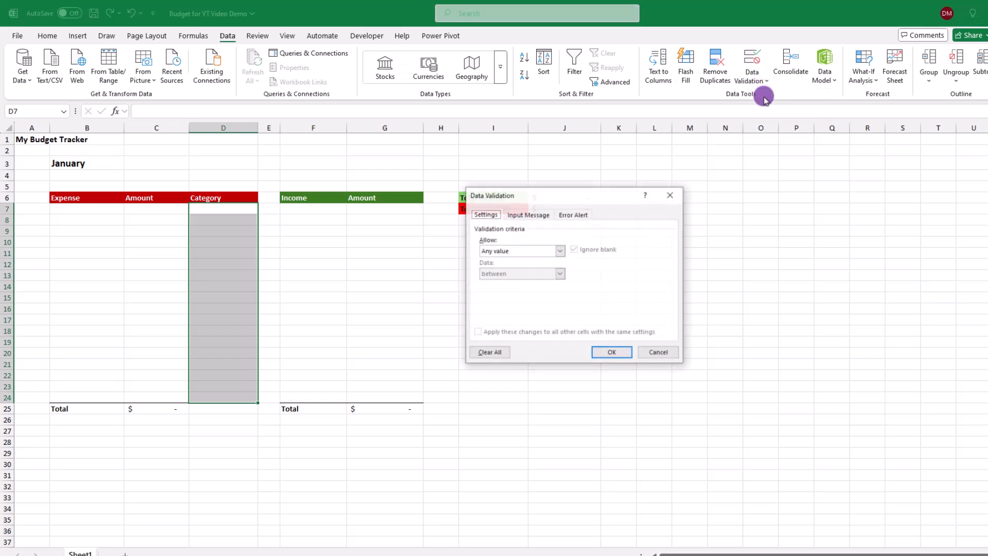
{"action": "left_click", "coordinate": [560, 251]}
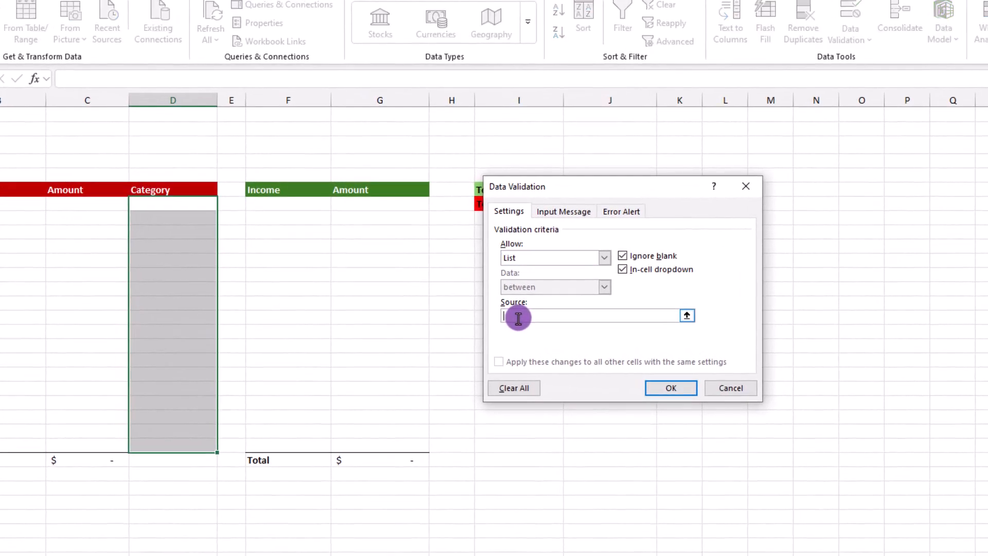
{"action": "type", "text": "Essential"}
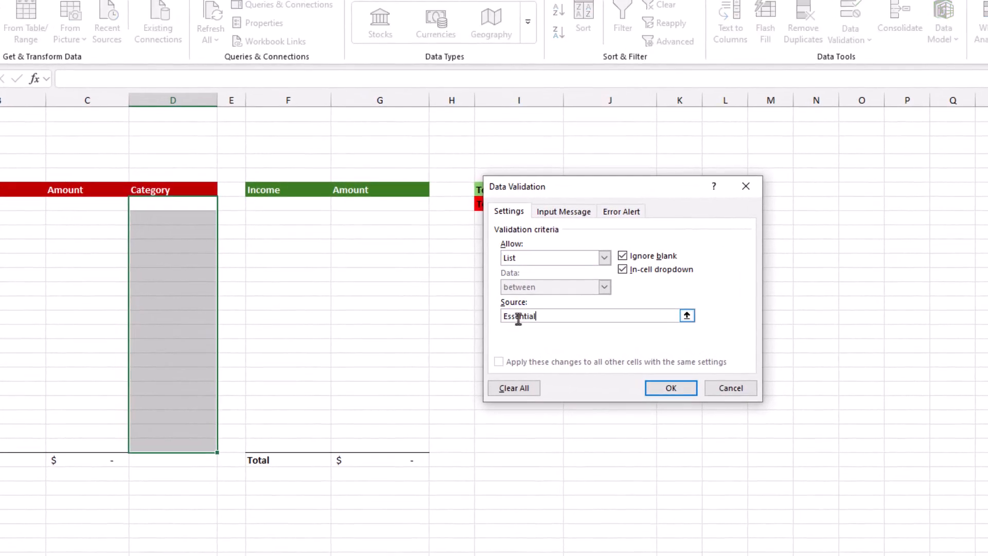
{"action": "type", "text": "s, Lifestyle, Savings"}
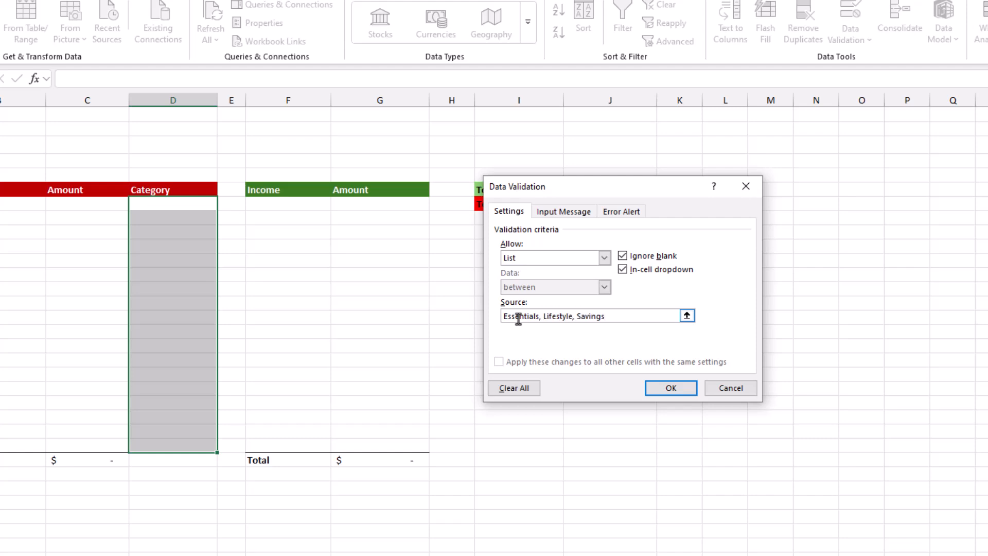
{"action": "left_click", "coordinate": [671, 387]}
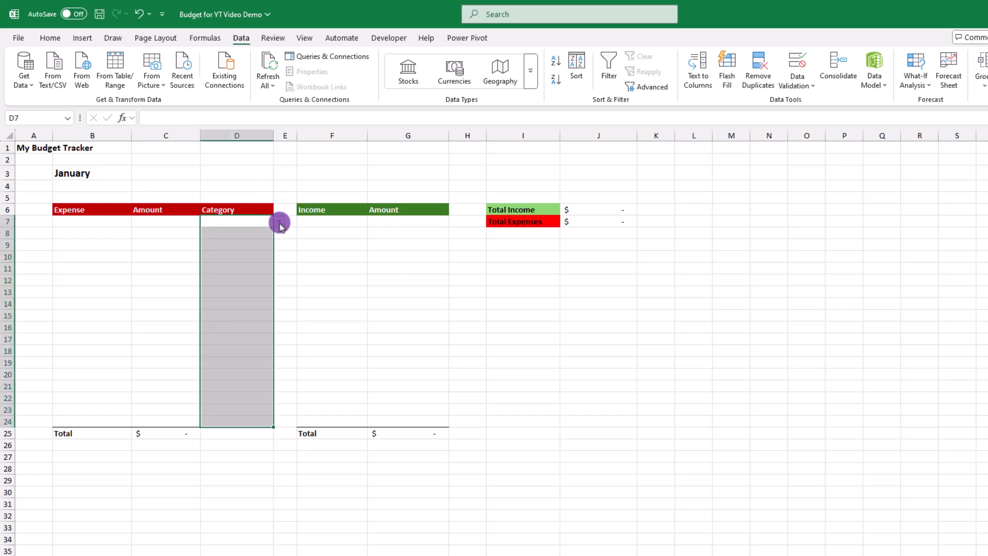
{"action": "left_click", "coordinate": [237, 327]}
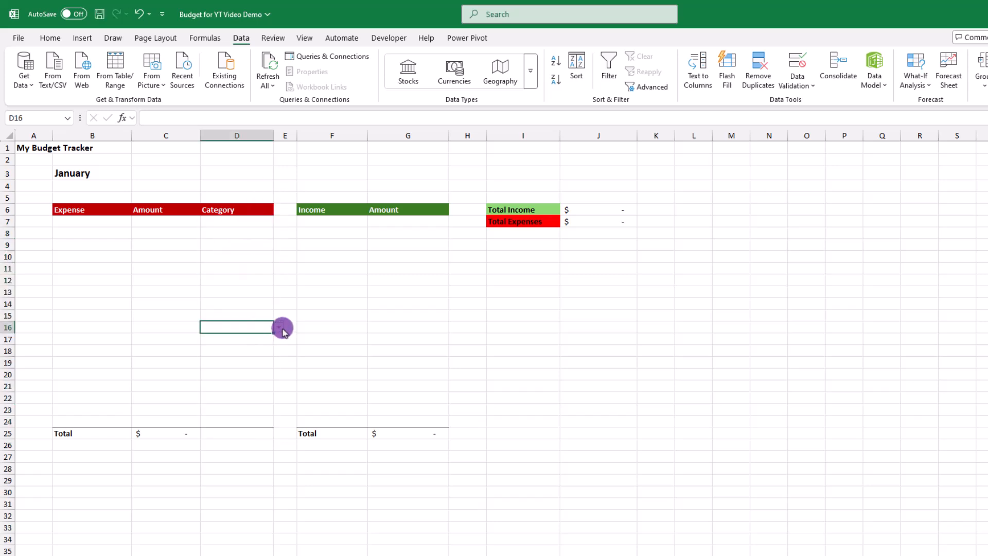
{"action": "left_click", "coordinate": [49, 37]}
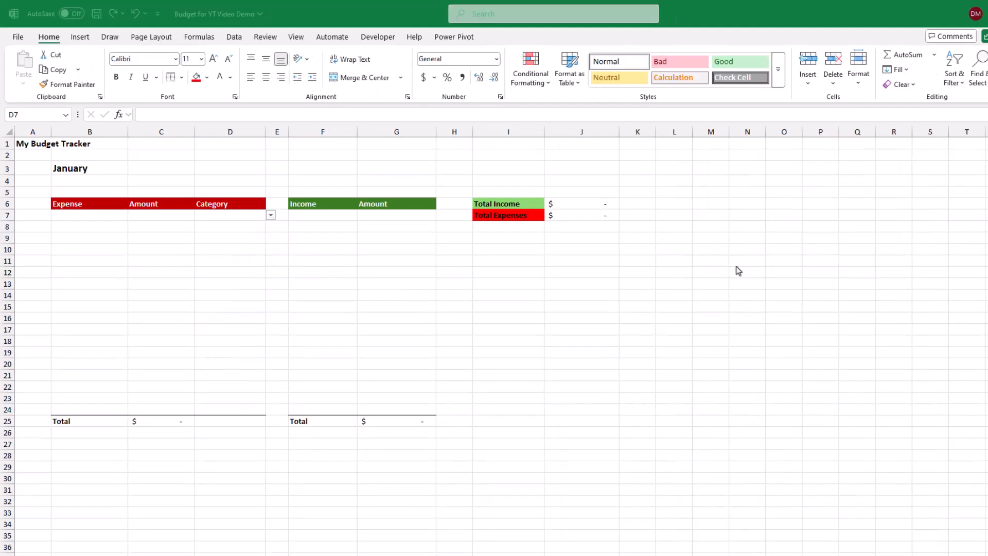
{"action": "mouse_move", "coordinate": [348, 295]}
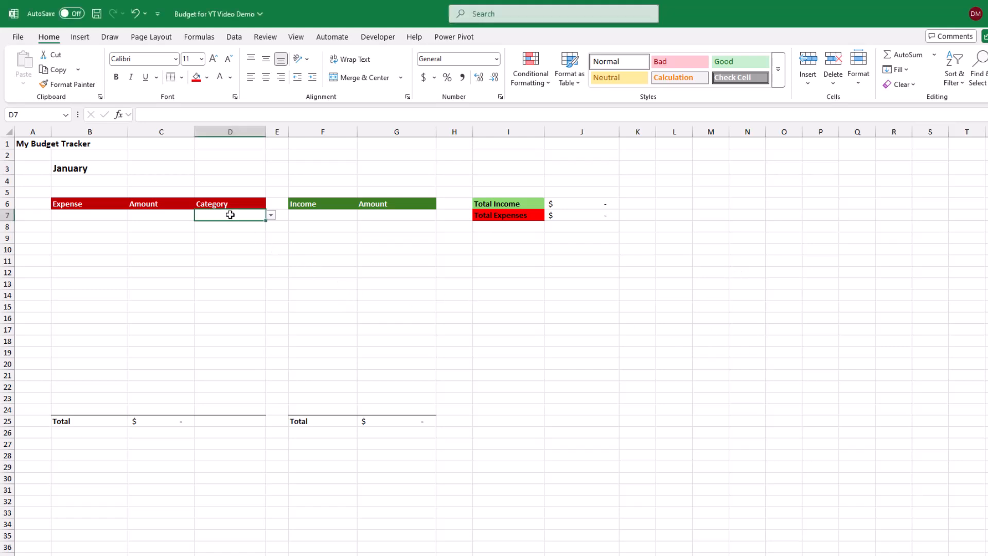
- Set a Text That Contains highlight rule on Category cells D7:D24, trying Essentials
{"action": "left_click_drag", "start_coordinate": [230, 214], "coordinate": [230, 376]}
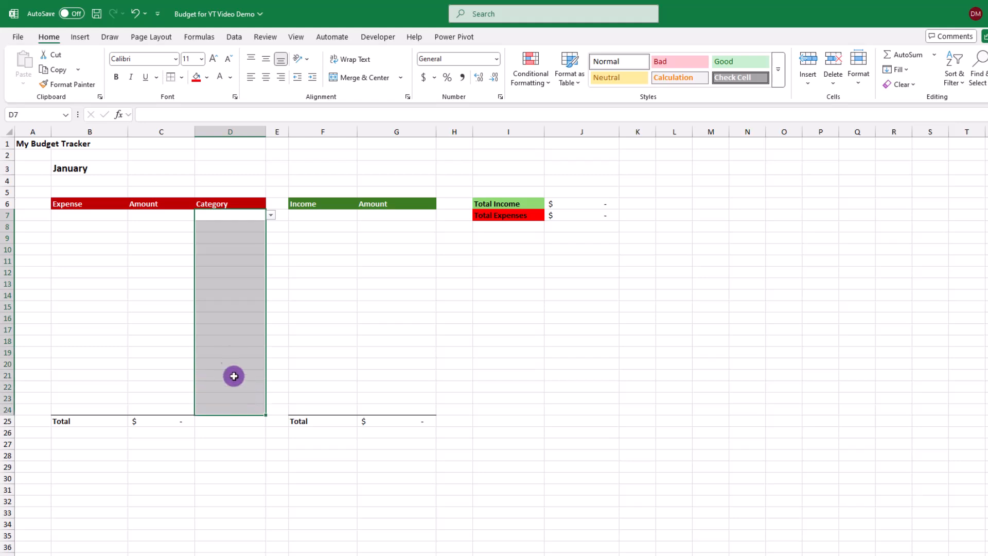
{"action": "left_click", "coordinate": [530, 69]}
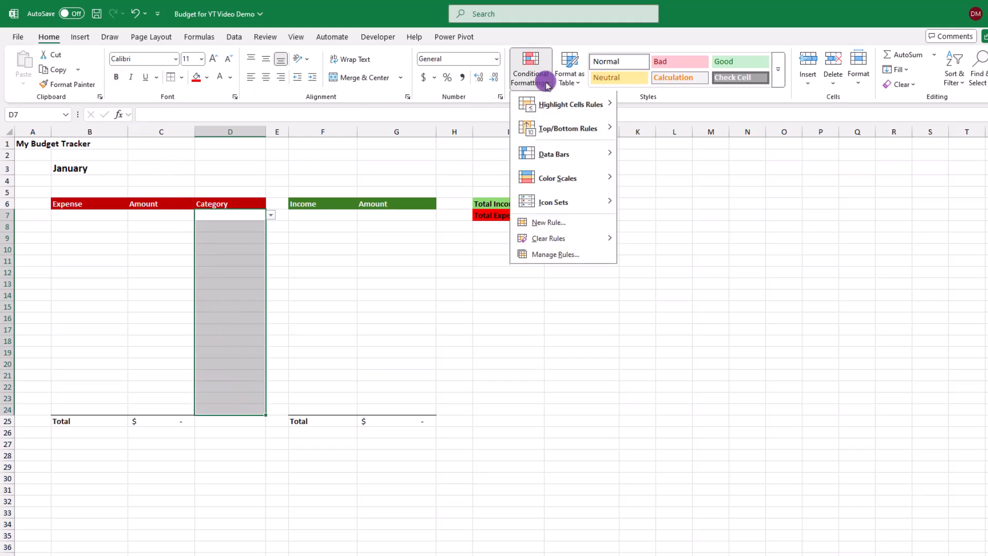
{"action": "mouse_move", "coordinate": [577, 105]}
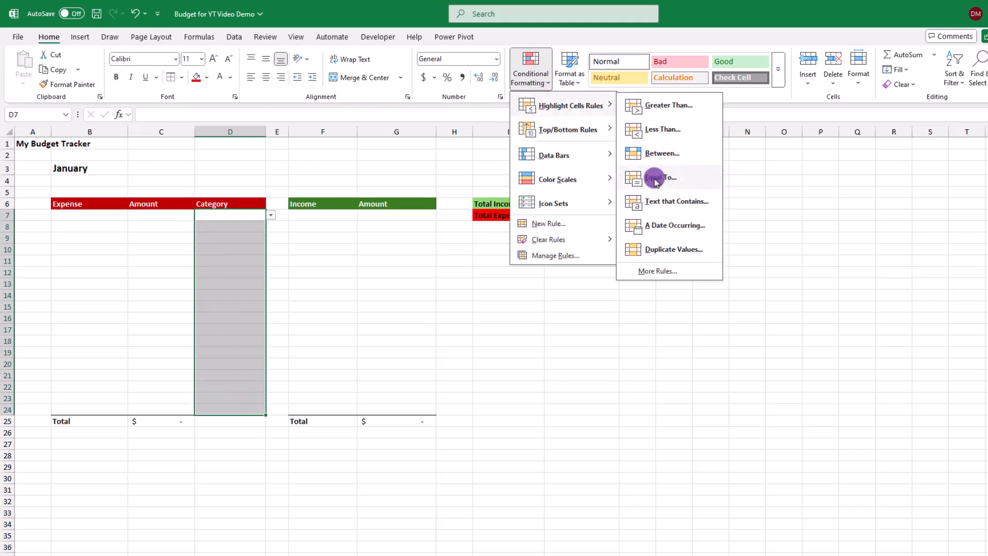
{"action": "left_click", "coordinate": [676, 201]}
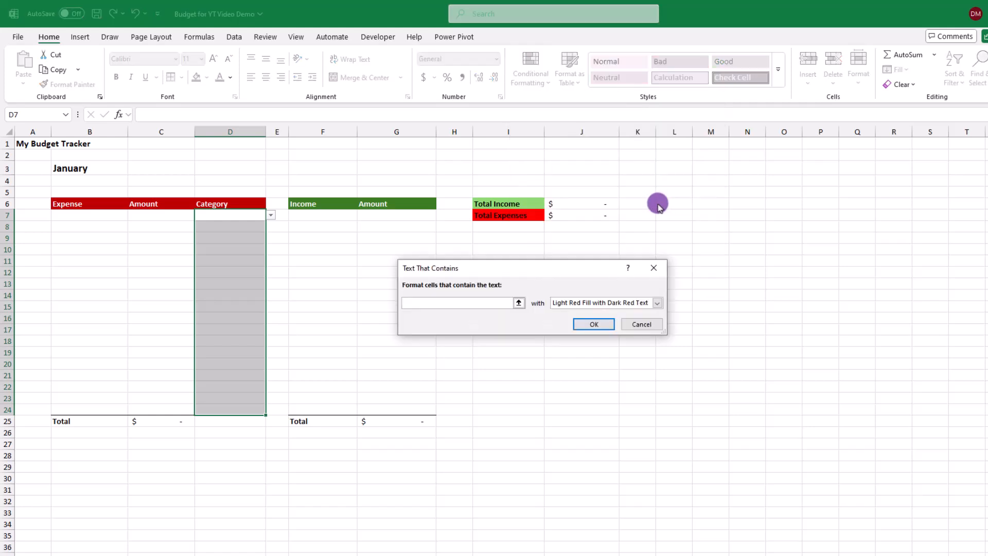
{"action": "type", "text": "Essentials"}
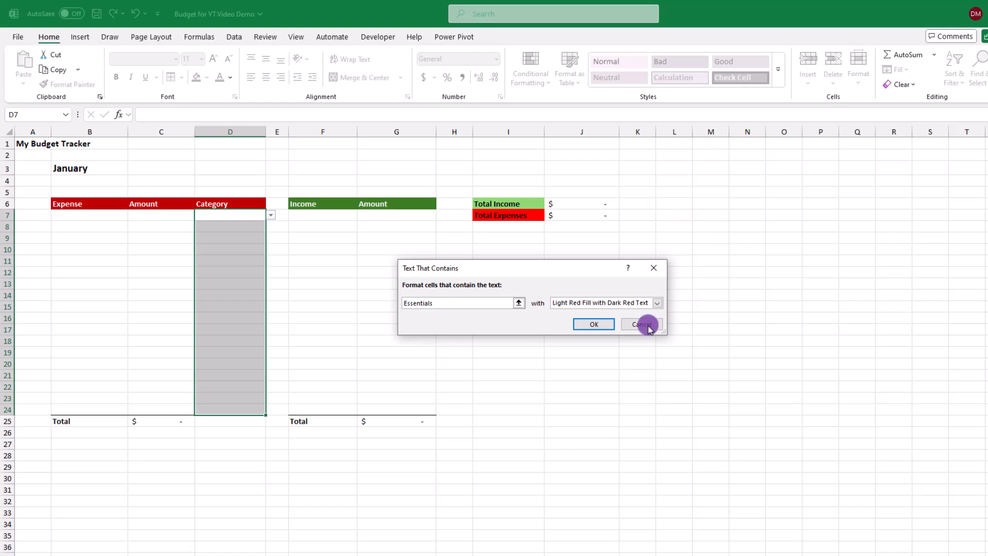
{"action": "left_click", "coordinate": [642, 324]}
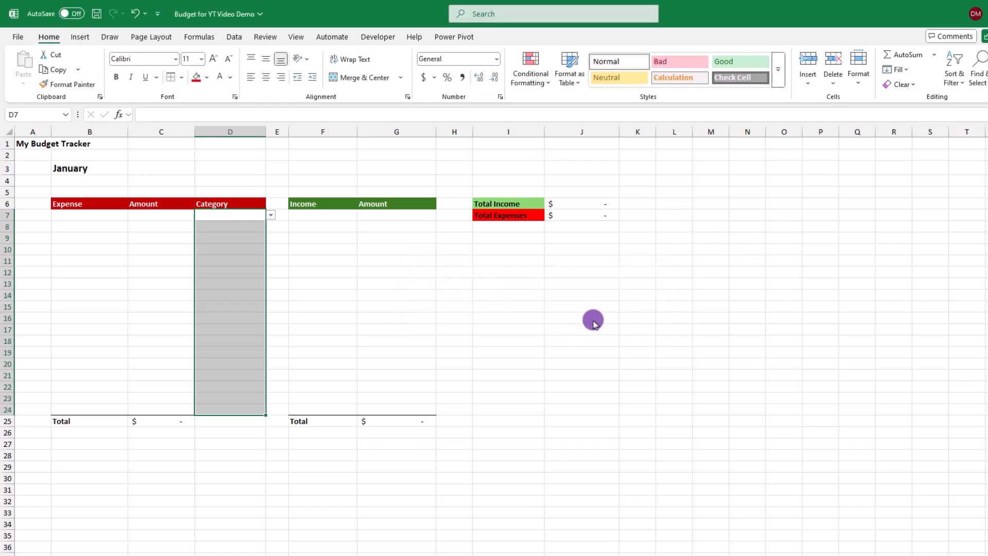
{"action": "left_click", "coordinate": [530, 67]}
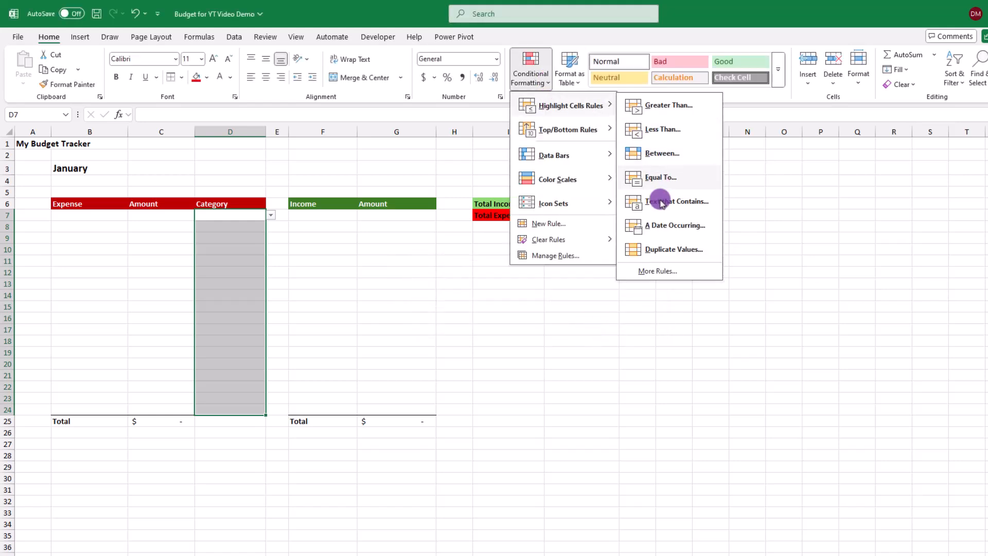
{"action": "left_click", "coordinate": [677, 202]}
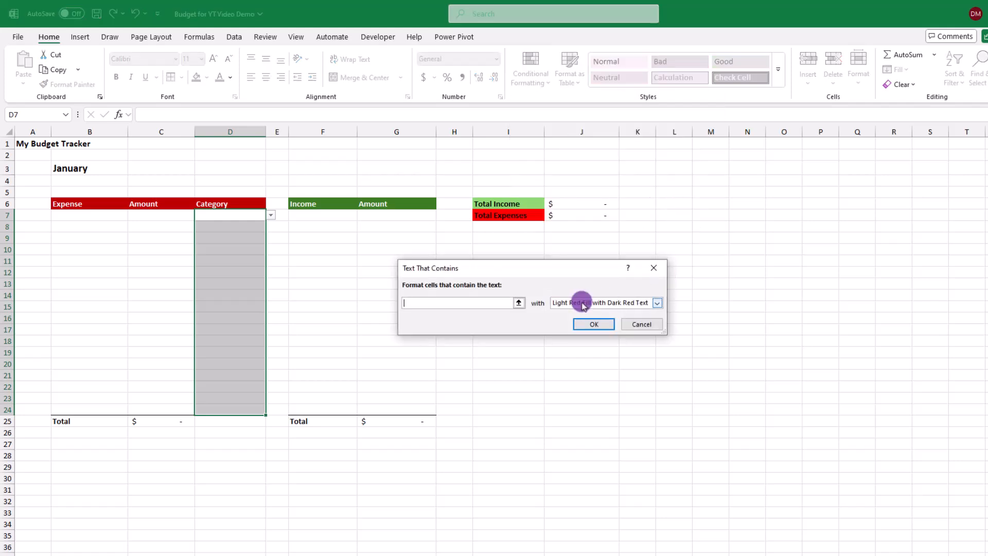
{"action": "left_click", "coordinate": [657, 303]}
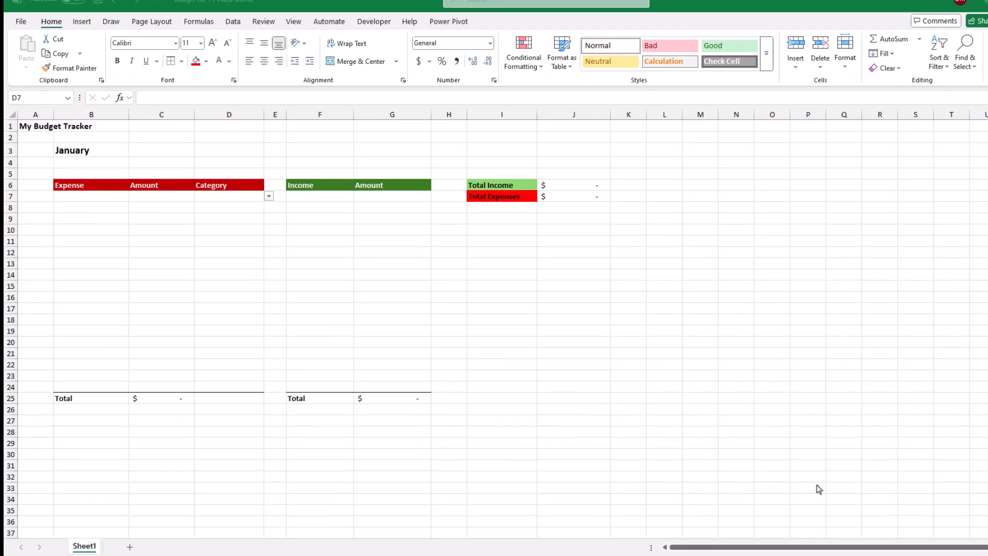
{"action": "mouse_move", "coordinate": [780, 283]}
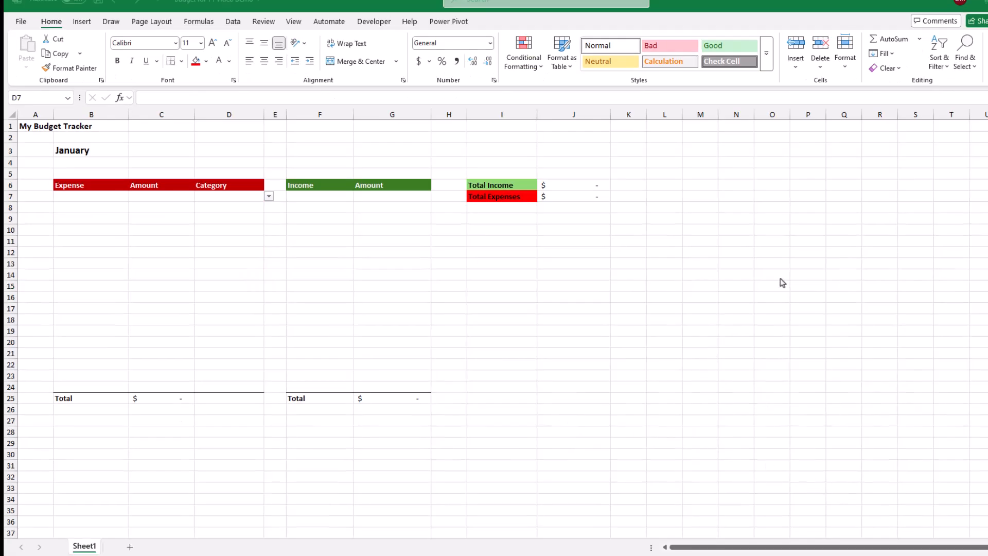
{"action": "mouse_move", "coordinate": [506, 268]}
{"action": "type", "text": "Goals"}
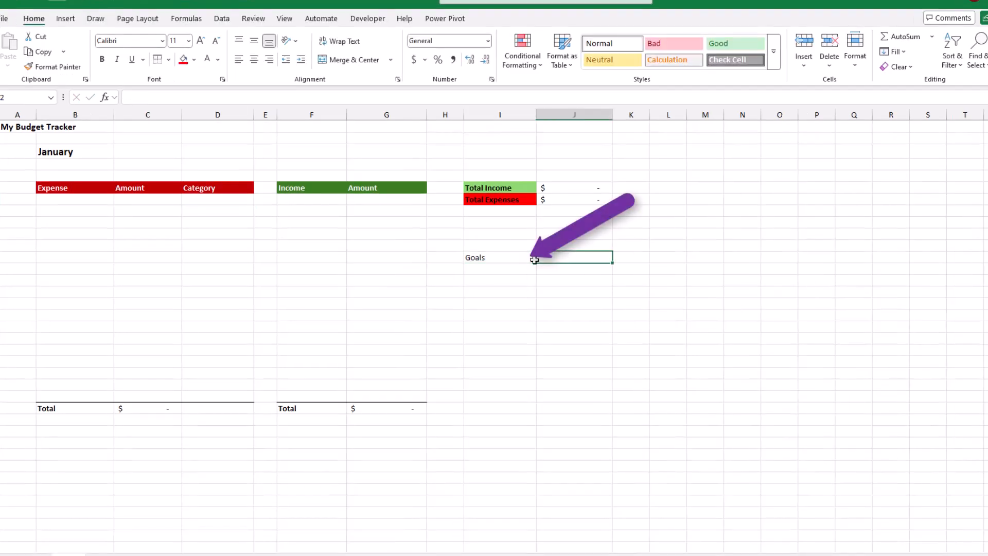
- List italic Savings, Essentials, Lifestyle goals with targets 20%, 60%, 20%
{"action": "type", "text": "Savings"}
{"action": "left_click", "coordinate": [574, 281]}
{"action": "type", "text": "Lifestyle"}
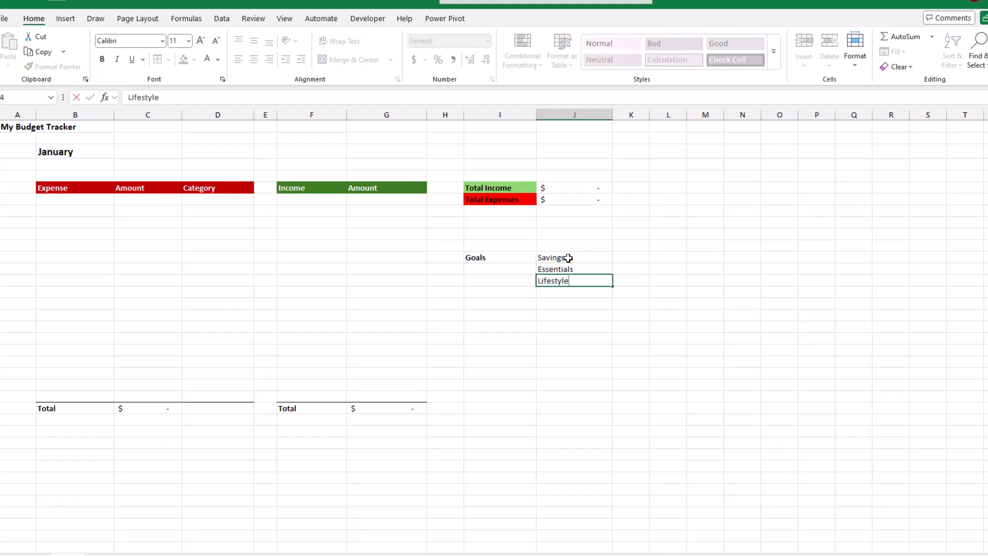
{"action": "left_click", "coordinate": [630, 257]}
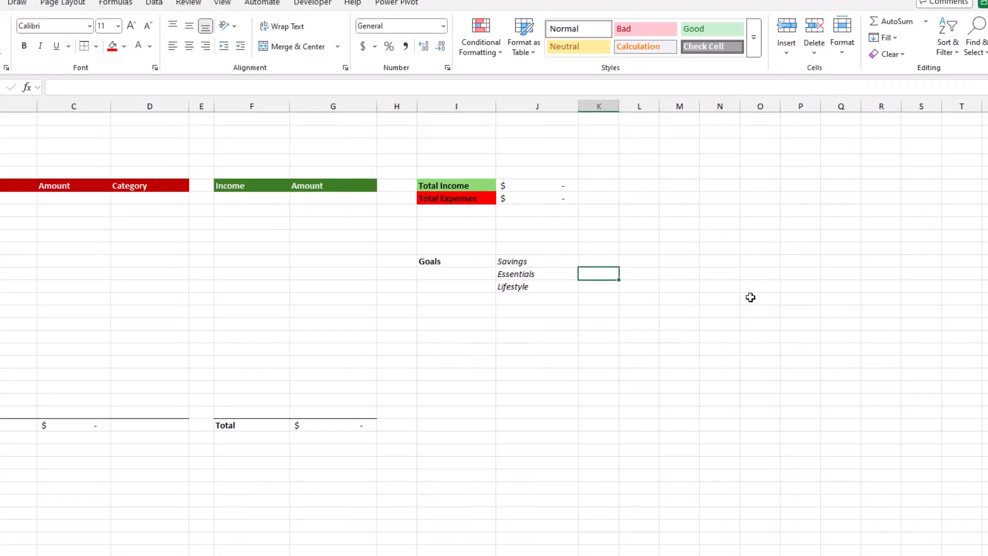
{"action": "type", "text": "60%"}
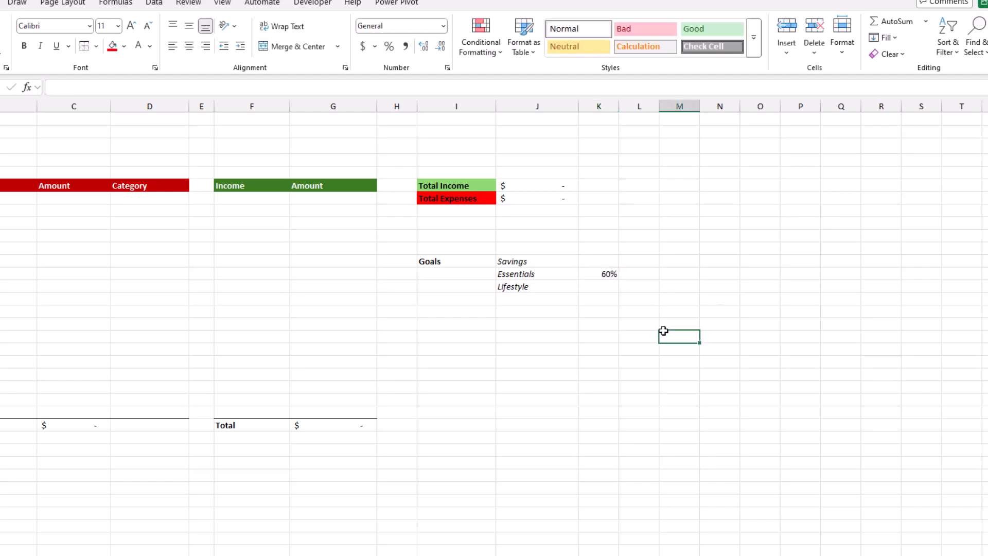
{"action": "type", "text": "20%"}
{"action": "left_click", "coordinate": [640, 249]}
{"action": "type", "text": "Amount"}
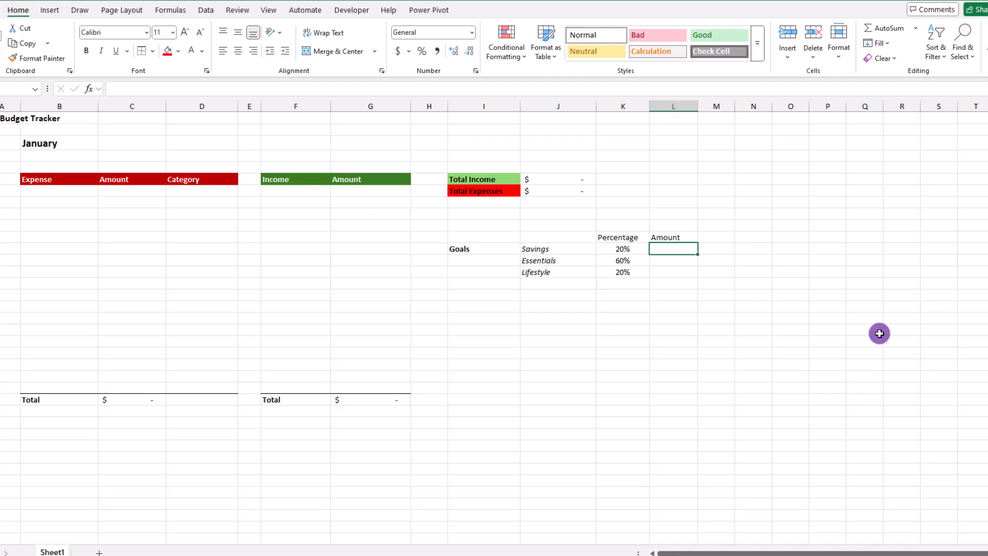
- Enter the =$J$6*K12 goal amount formula and start typing the Full time job income
{"action": "type", "text": "=J6"}
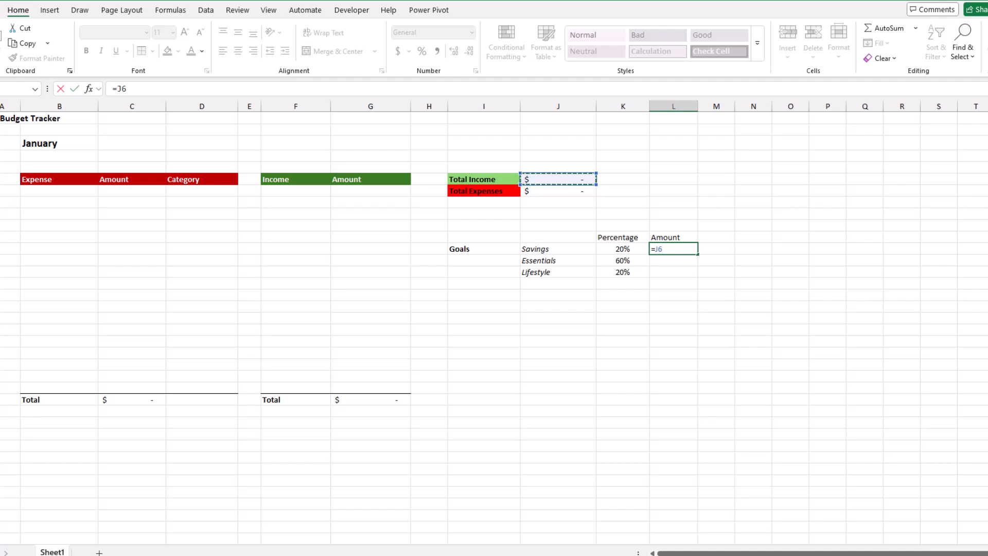
{"action": "key", "text": "F4"}
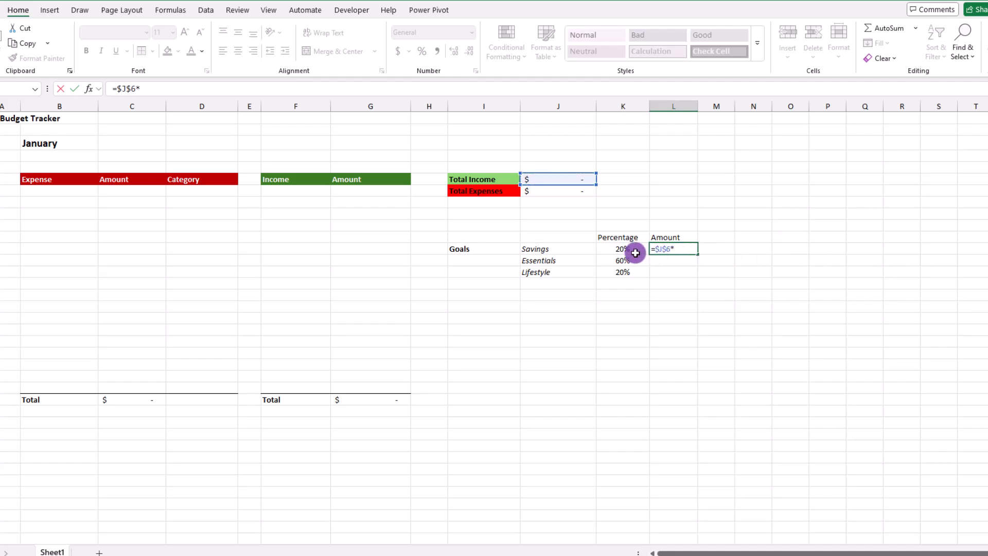
{"action": "left_click", "coordinate": [622, 249]}
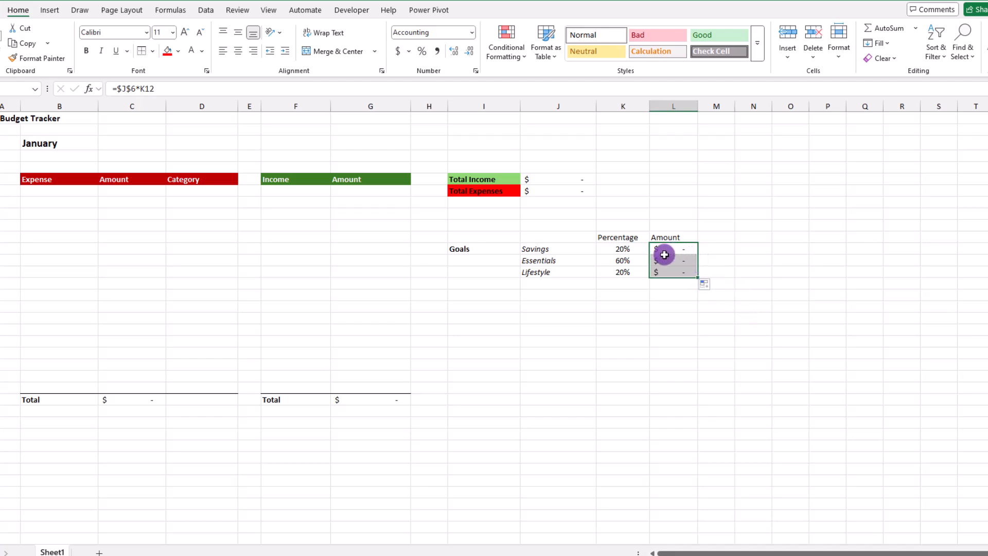
{"action": "type", "text": "Full time job"}
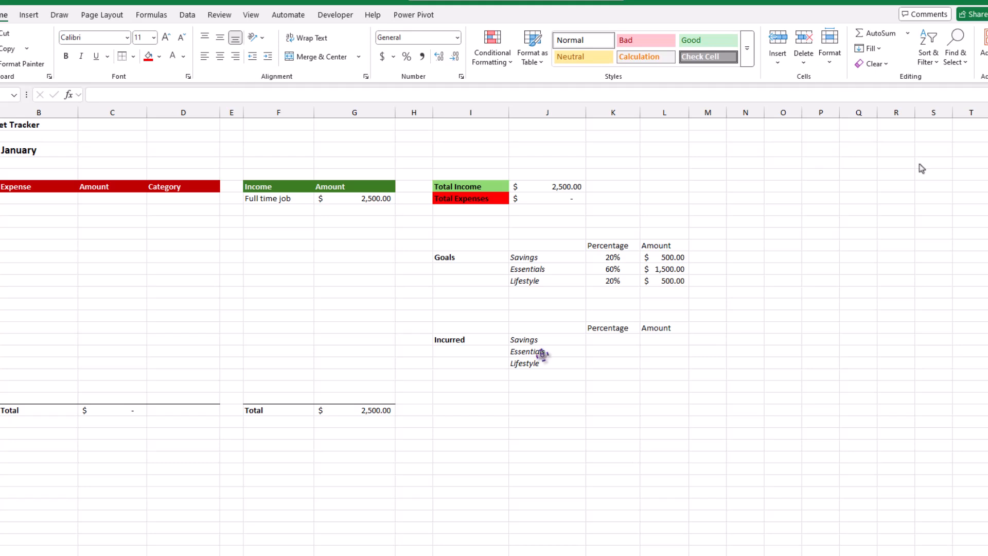
{"action": "type", "text": "FYI: This is typed text."}
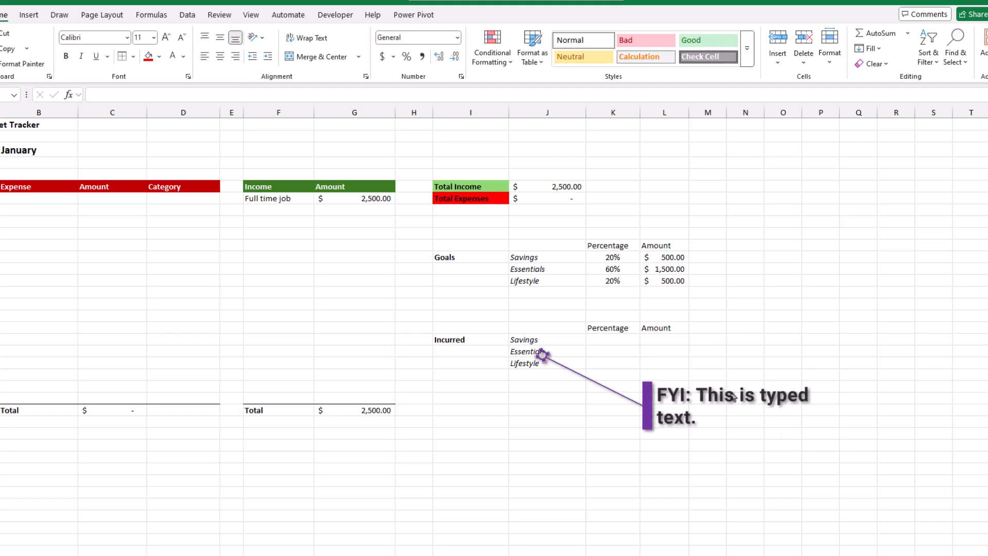
{"action": "left_click", "coordinate": [664, 339]}
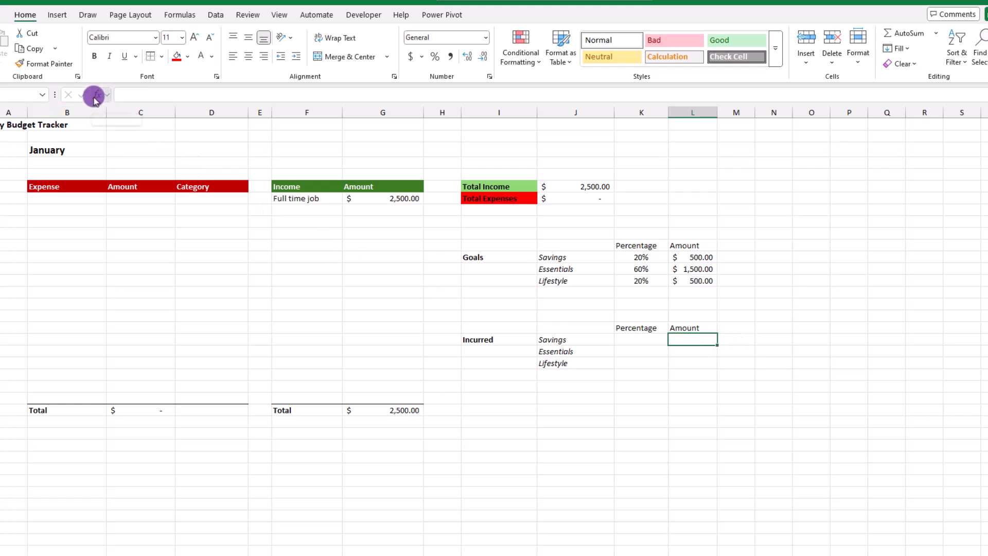
- Insert SUMIF formulas summing C7:C24 by category D7:D24 for Savings, Essentials and Lifestyle
{"action": "left_click", "coordinate": [94, 94]}
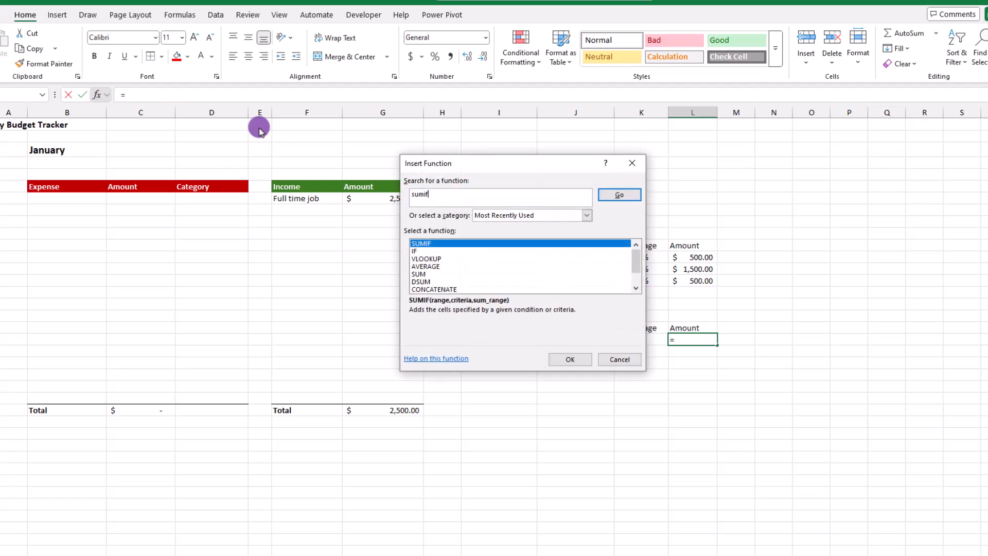
{"action": "left_click", "coordinate": [619, 195]}
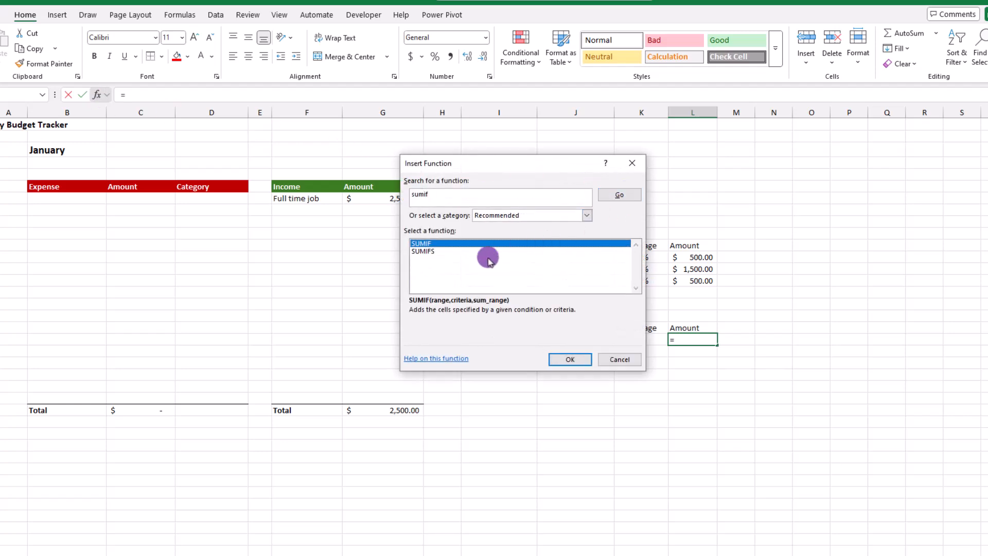
{"action": "left_click", "coordinate": [570, 359]}
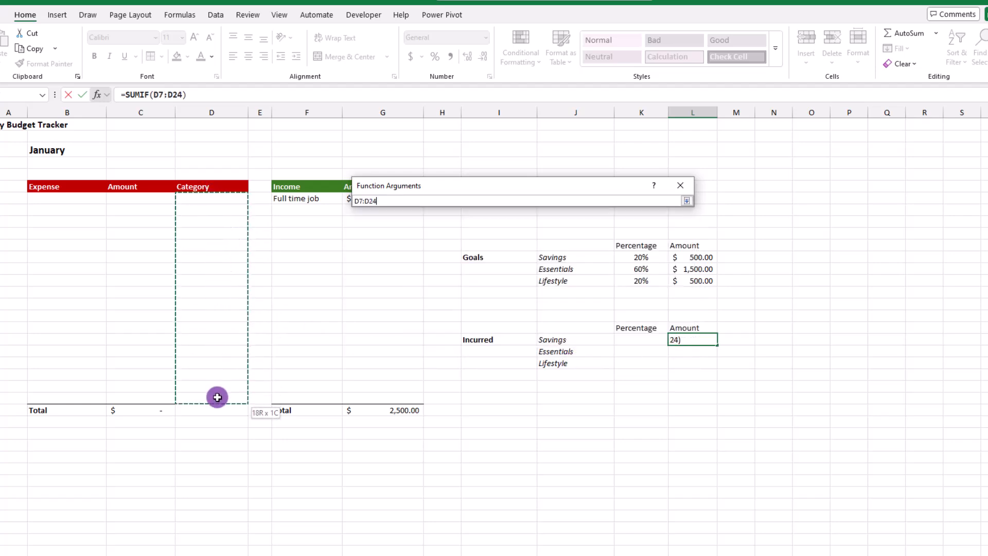
{"action": "left_click", "coordinate": [480, 230]}
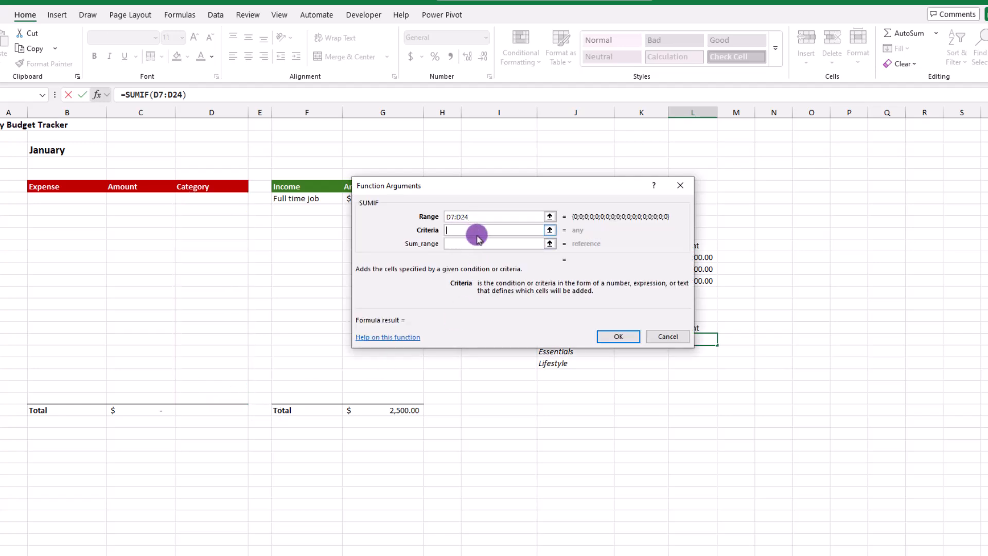
{"action": "type", "text": "Savings"}
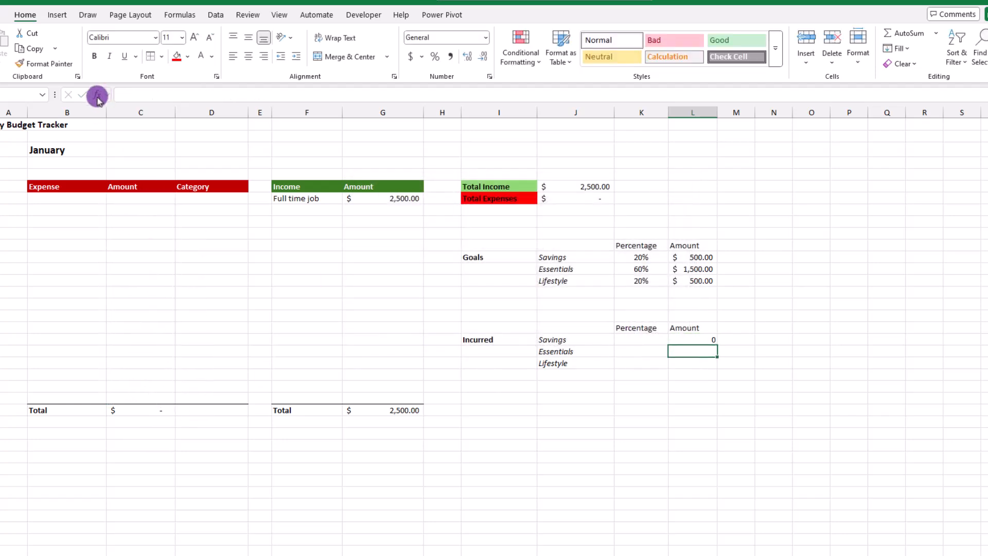
{"action": "left_click", "coordinate": [95, 95]}
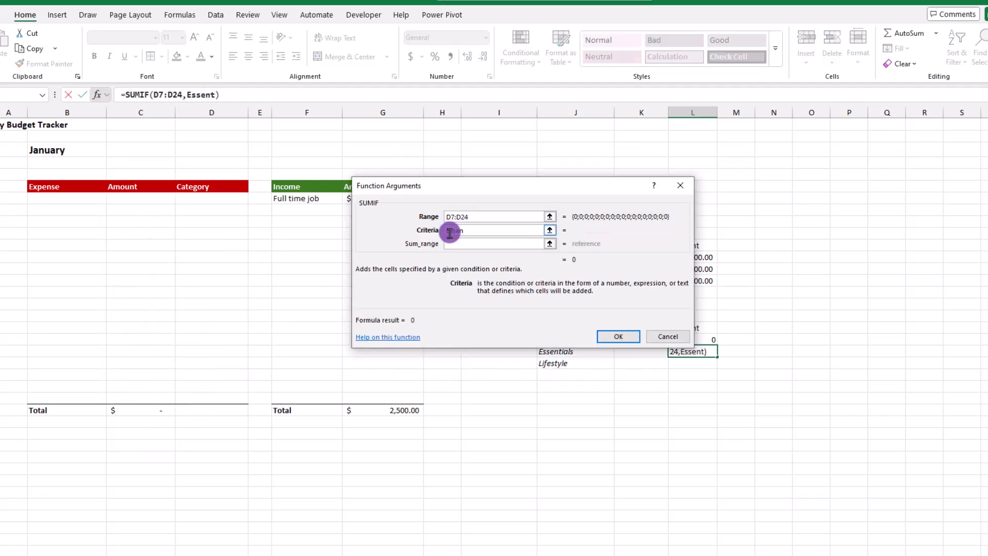
{"action": "left_click", "coordinate": [667, 336]}
{"action": "type", "text": "=L19/"}
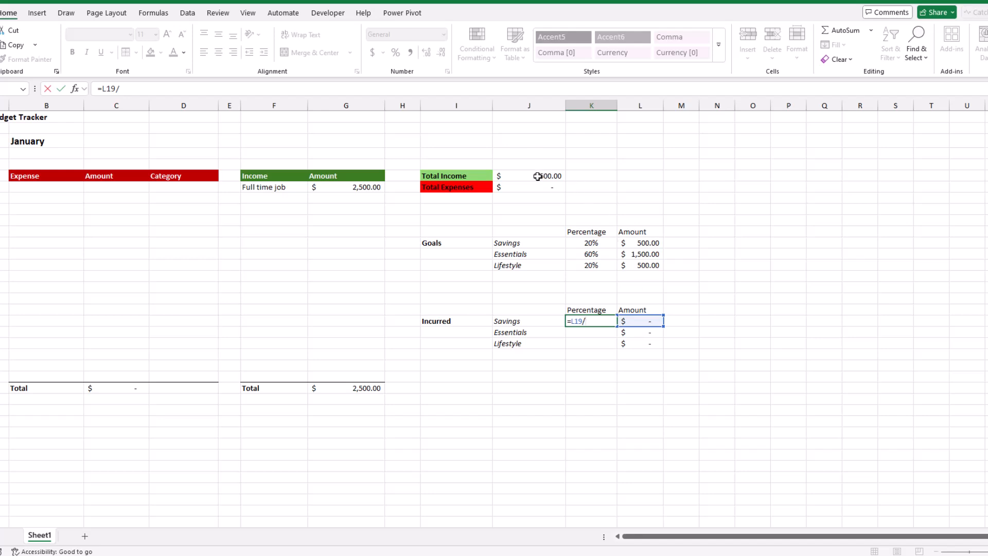
- Divide L19 by the locked total income $J$6 to get the Incurred percentage
{"action": "left_click", "coordinate": [538, 176]}
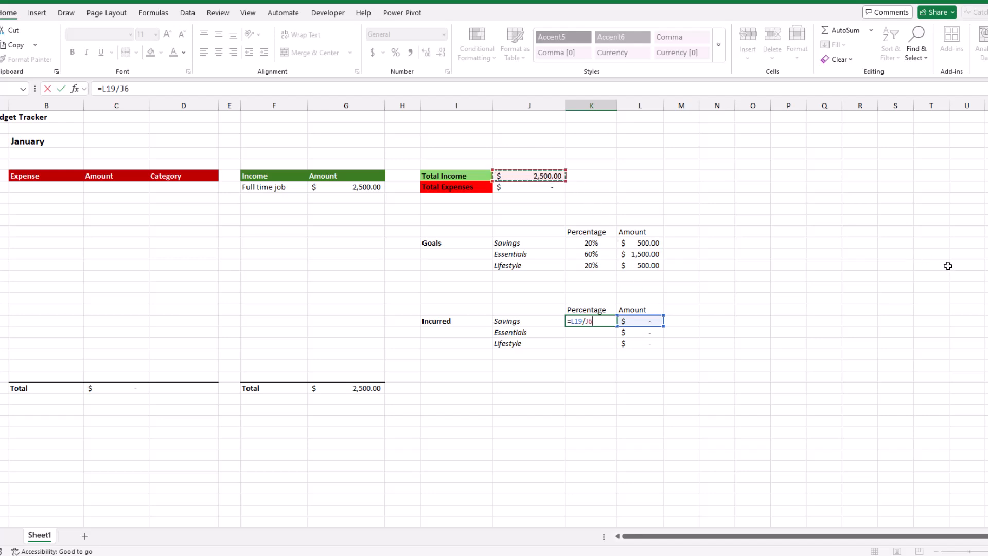
{"action": "key", "text": "F4"}
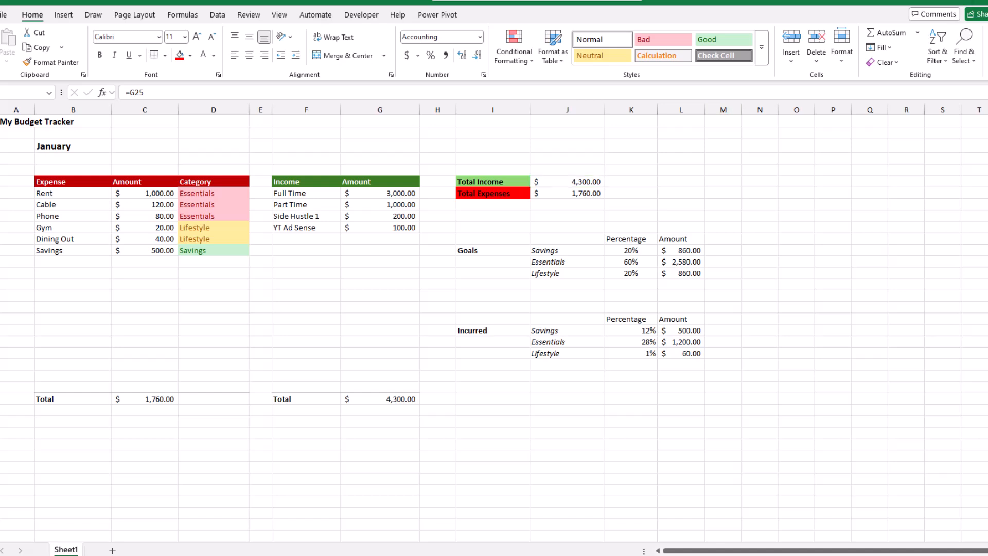
- Copy the Savings, Essentials, Lifestyle labels to A35:A37 under Goals and Incurred headers
{"action": "left_click", "coordinate": [573, 181]}
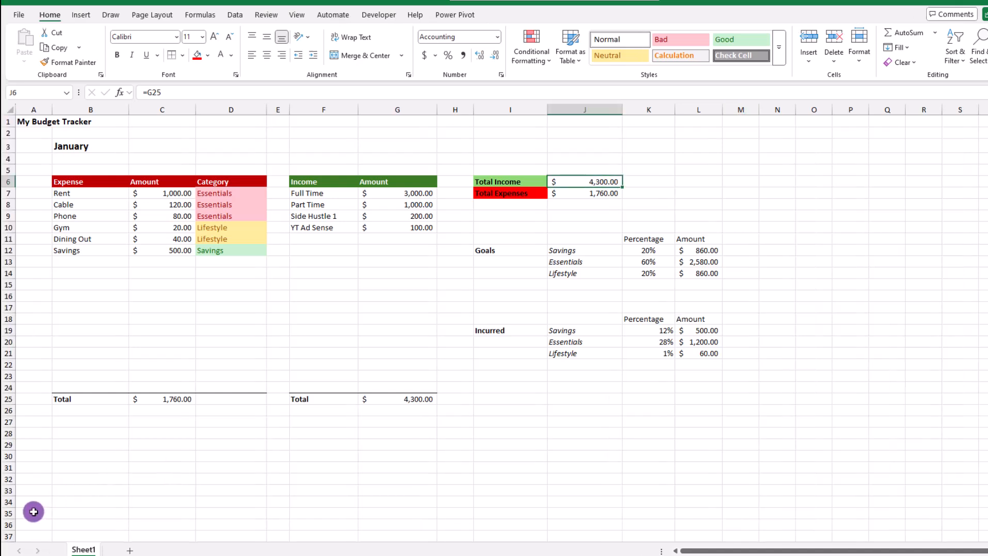
{"action": "left_click", "coordinate": [34, 521]}
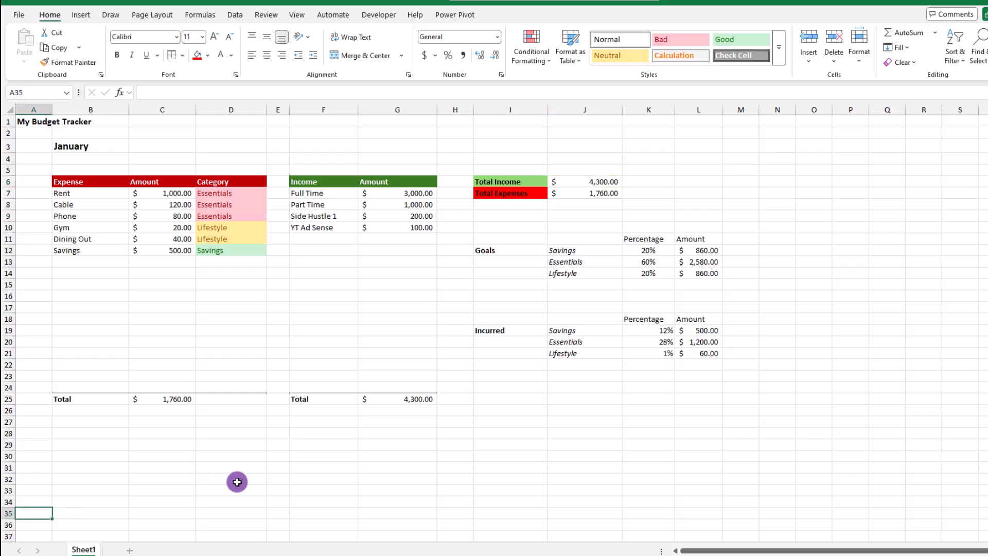
{"action": "mouse_move", "coordinate": [574, 314]}
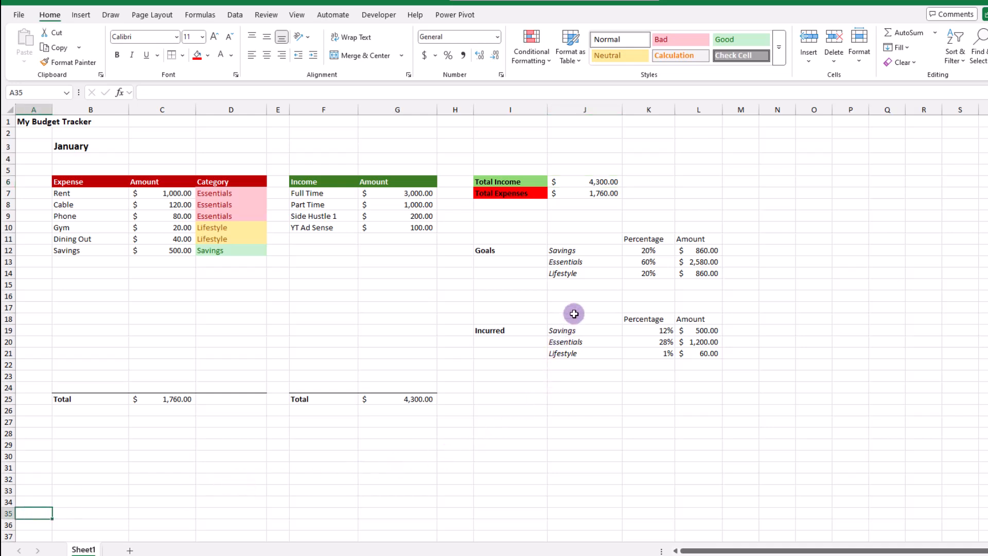
{"action": "left_click", "coordinate": [578, 251]}
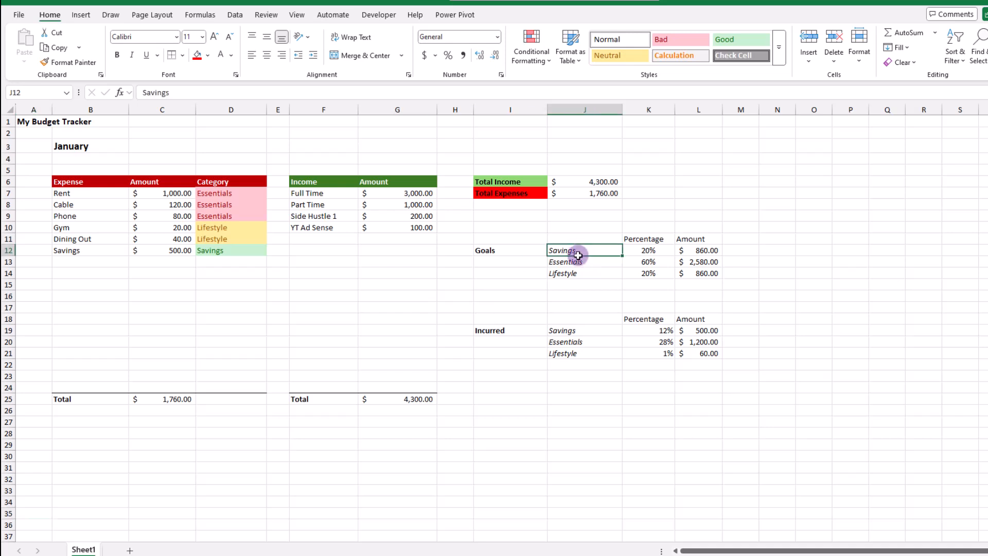
{"action": "right_click", "coordinate": [574, 251]}
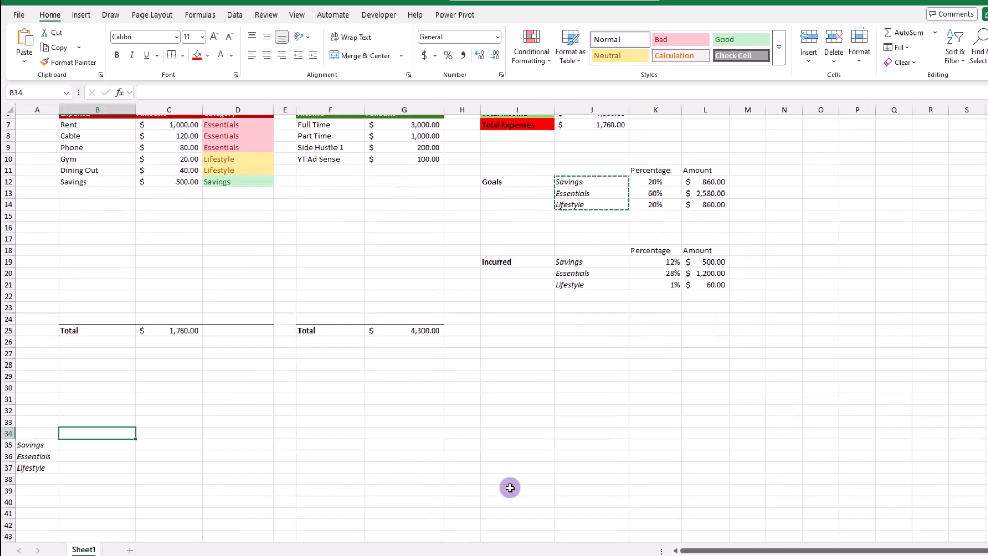
{"action": "type", "text": "Incurred"}
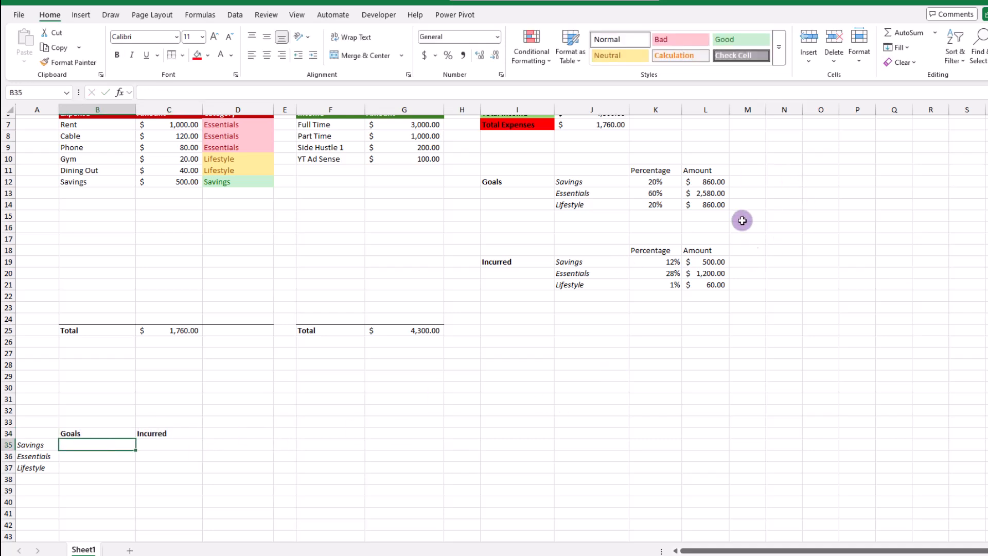
{"action": "left_click", "coordinate": [705, 181]}
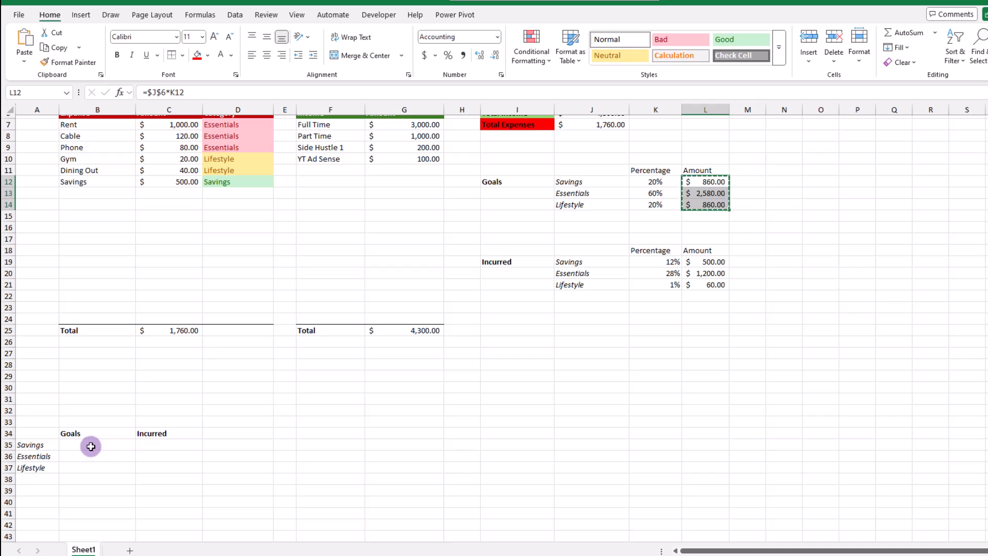
- Paste-link the goal amounts into B35 and paste the incurred amounts into C35
{"action": "left_click", "coordinate": [92, 445]}
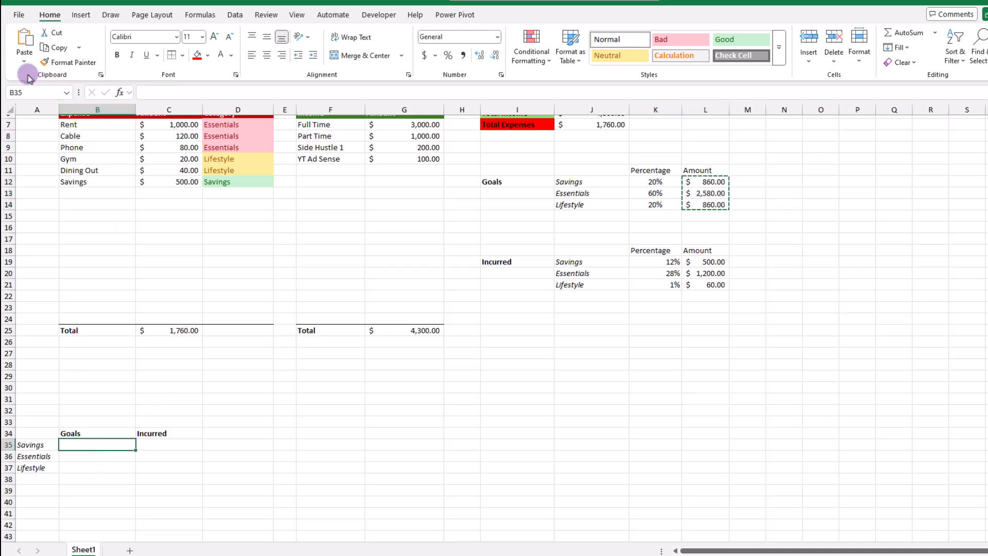
{"action": "left_click", "coordinate": [23, 47]}
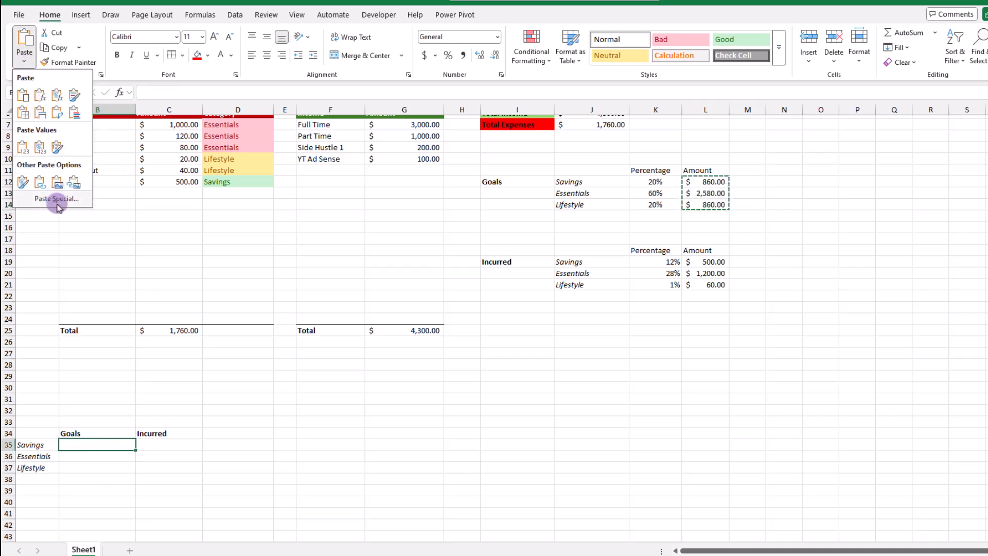
{"action": "left_click", "coordinate": [52, 199]}
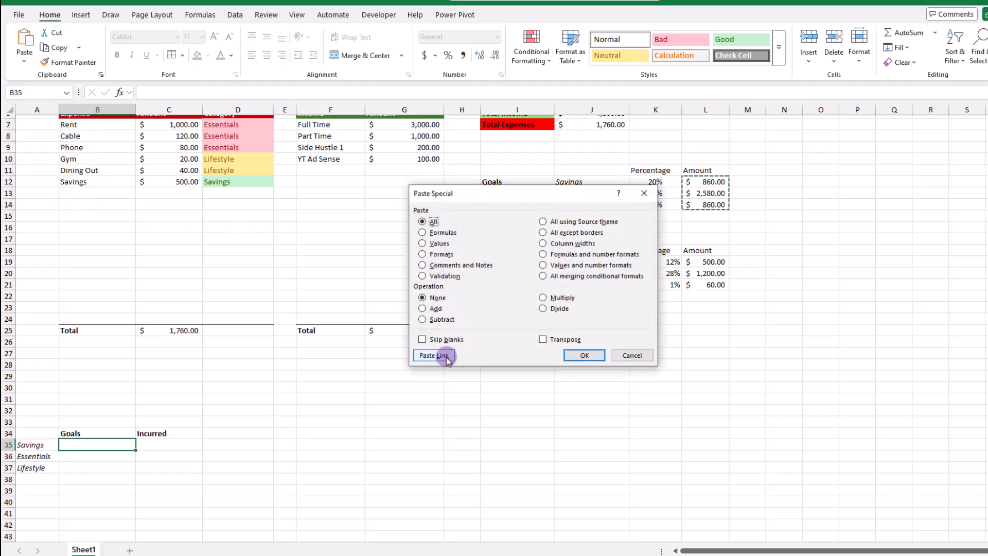
{"action": "left_click", "coordinate": [434, 355]}
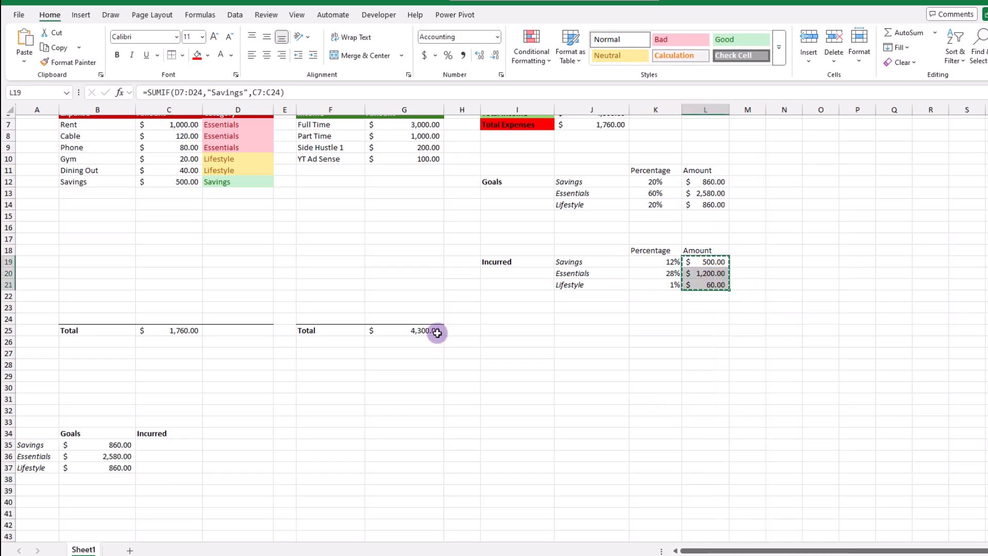
{"action": "left_click", "coordinate": [168, 444]}
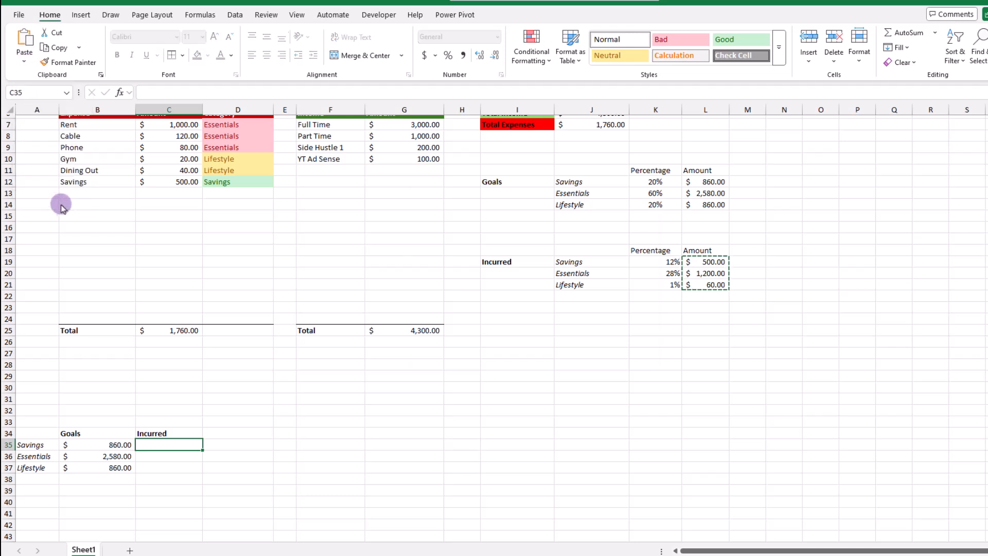
{"action": "key", "text": "Ctrl+v"}
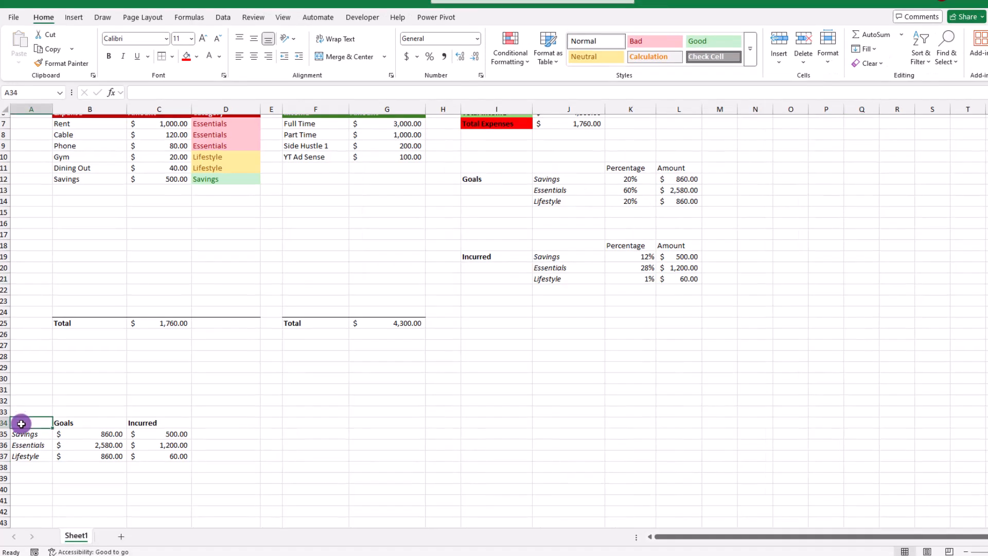
- Insert a 2-D clustered column chart from the A34:C37 summary table
{"action": "left_click_drag", "start_coordinate": [20, 423], "coordinate": [176, 456]}
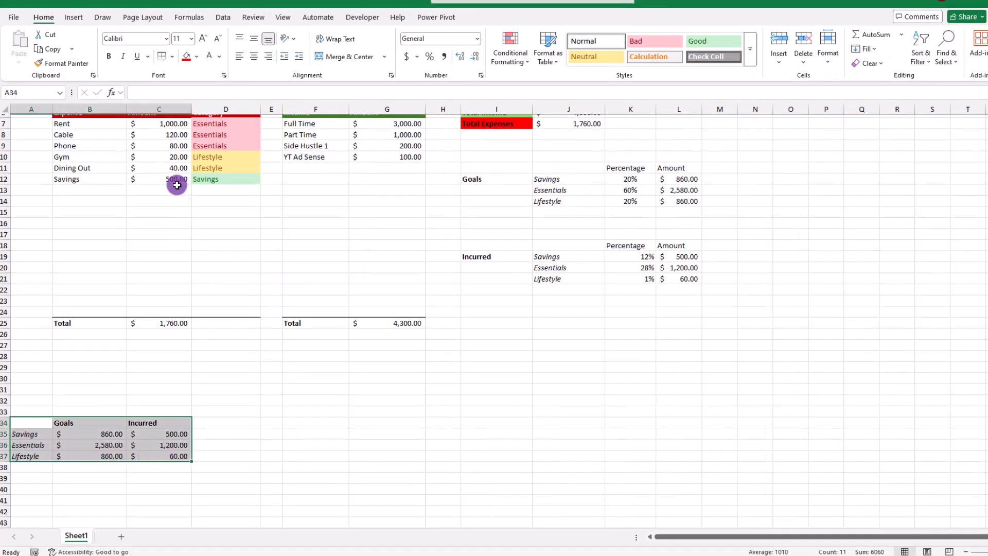
{"action": "left_click", "coordinate": [73, 17]}
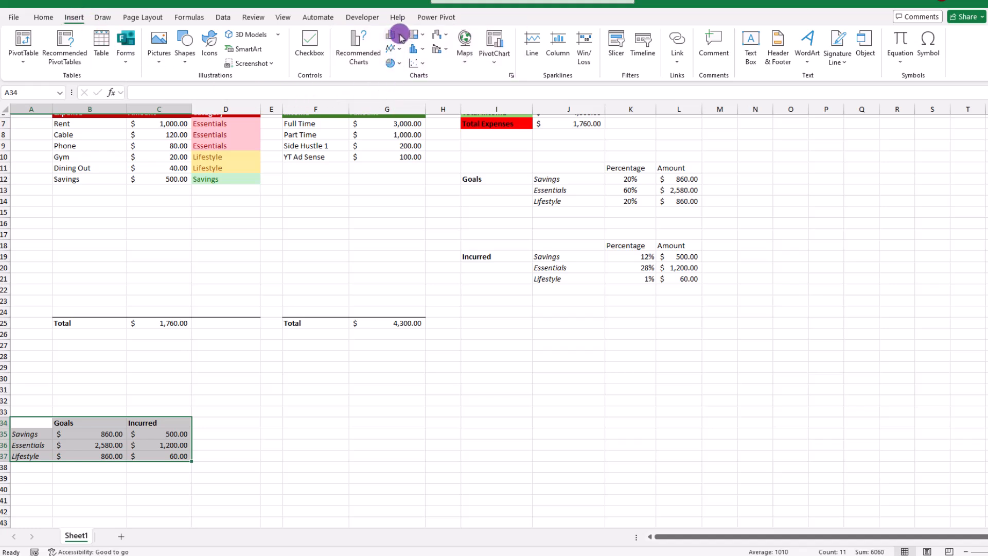
{"action": "left_click", "coordinate": [391, 34]}
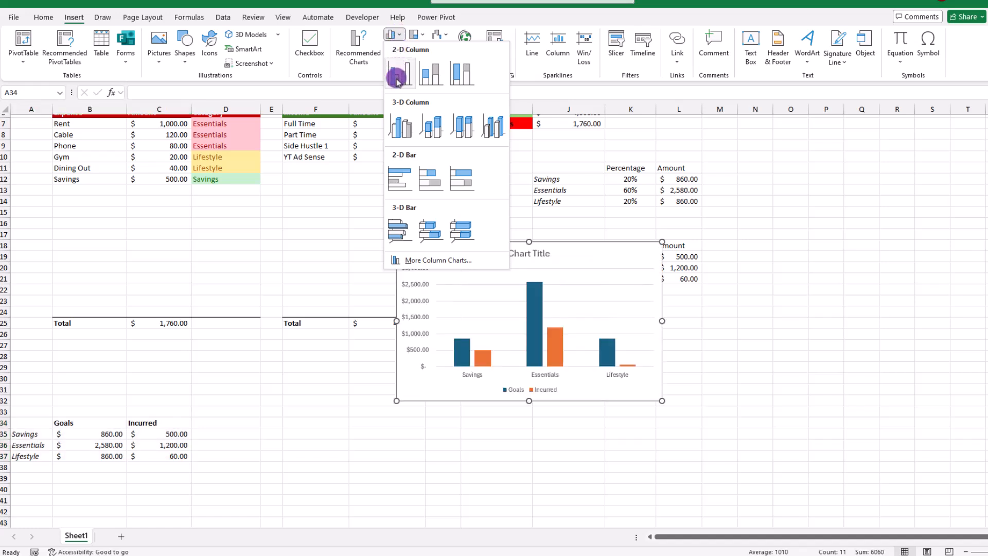
{"action": "left_click", "coordinate": [399, 72]}
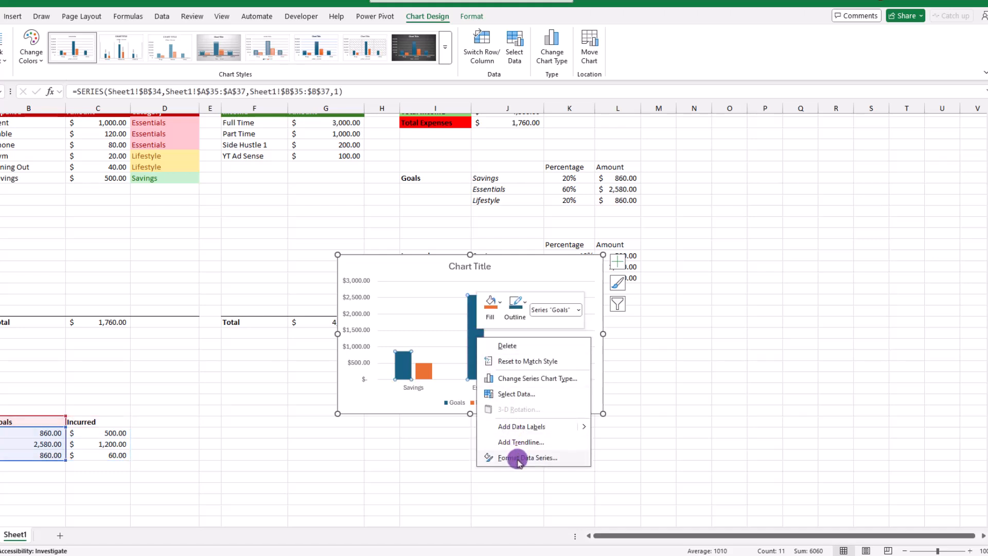
- Give the Goals series a solid green fill
{"action": "left_click", "coordinate": [527, 458]}
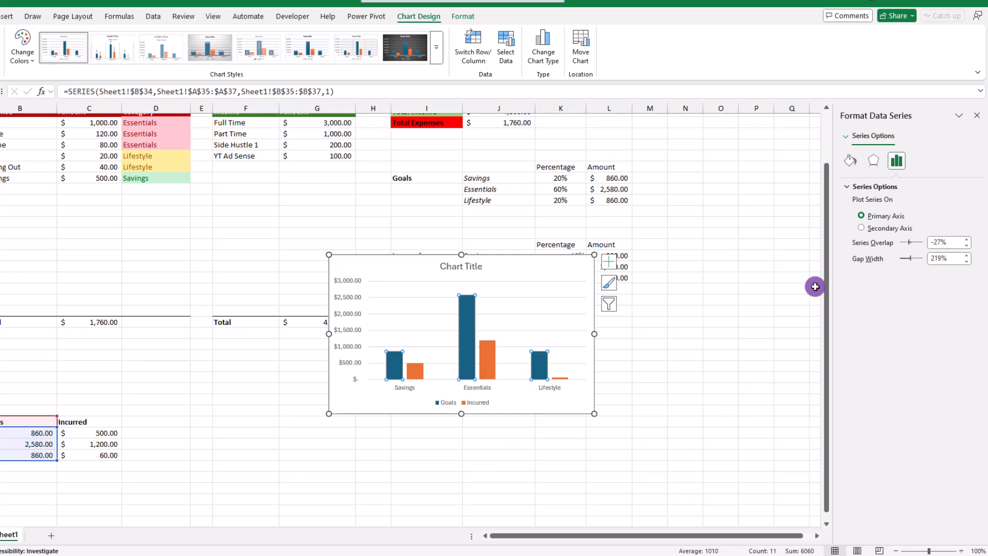
{"action": "left_click", "coordinate": [850, 161]}
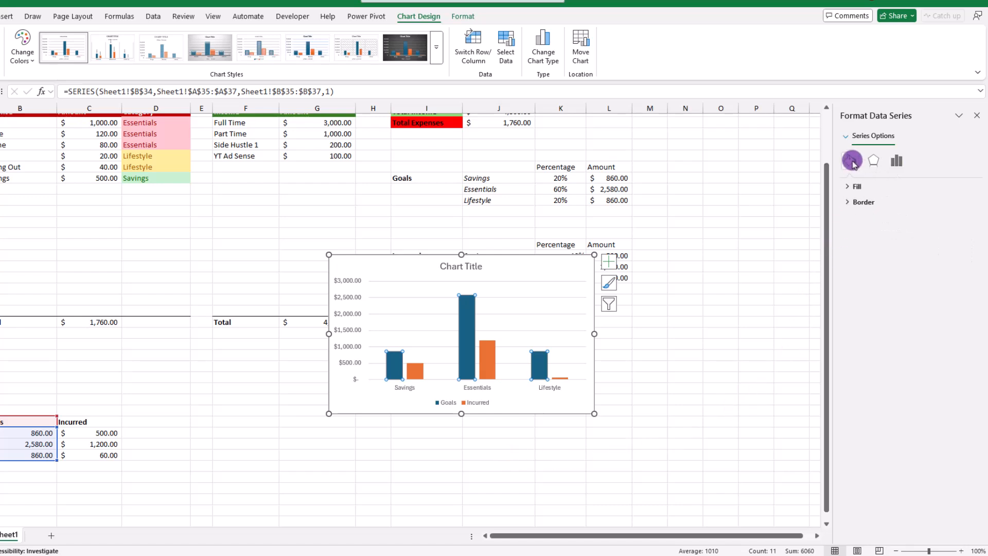
{"action": "left_click", "coordinate": [849, 186]}
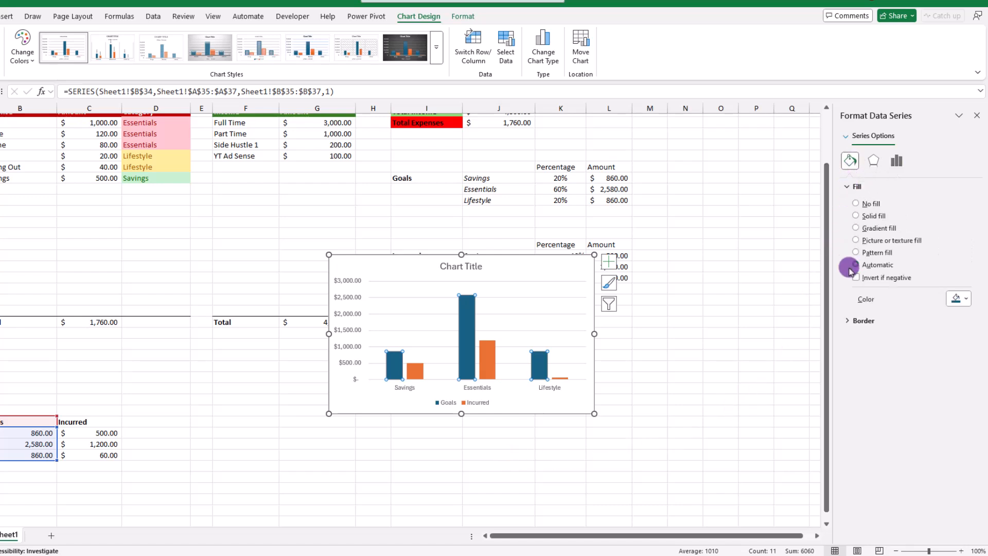
{"action": "left_click", "coordinate": [966, 298]}
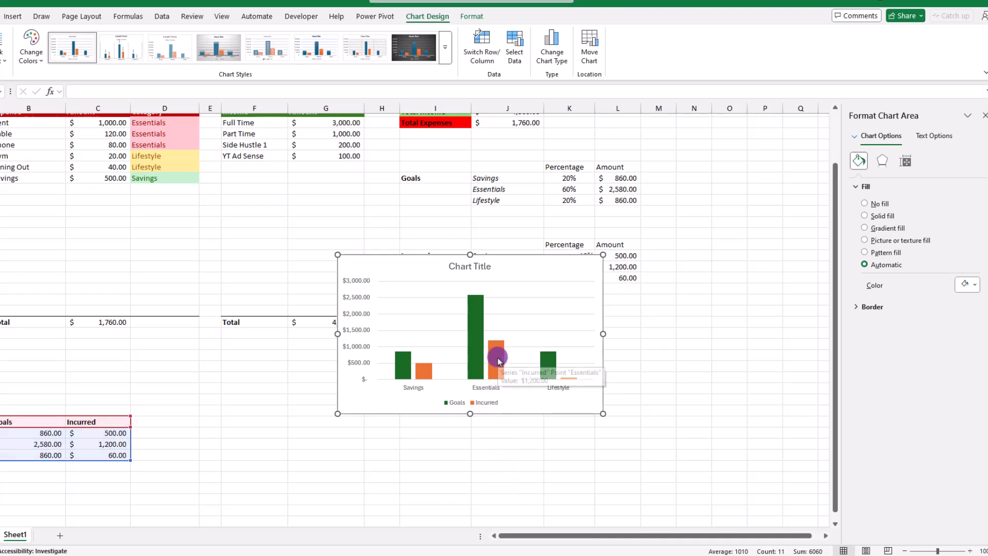
- Open the Format Data Series fill settings for the Incurred series
{"action": "right_click", "coordinate": [498, 360]}
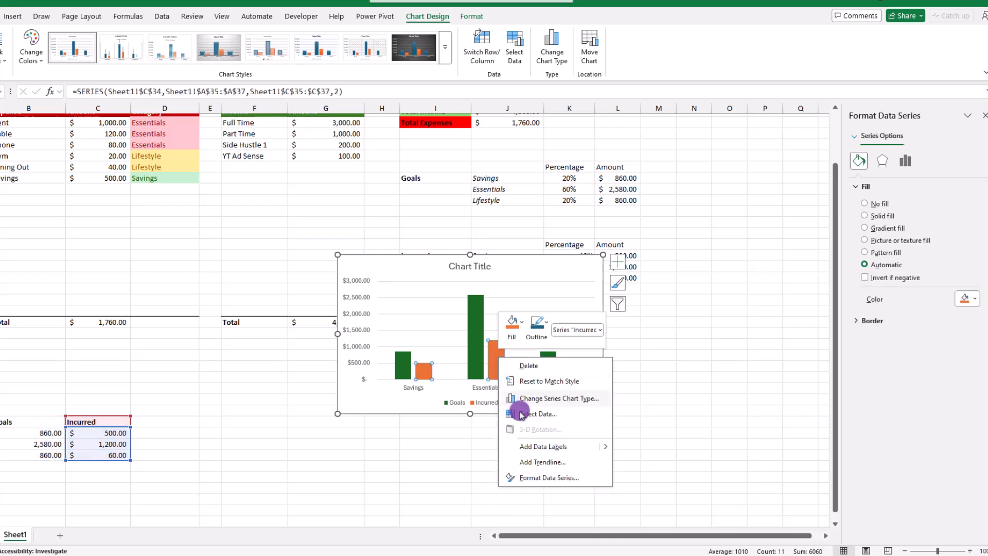
{"action": "left_click", "coordinate": [905, 161]}
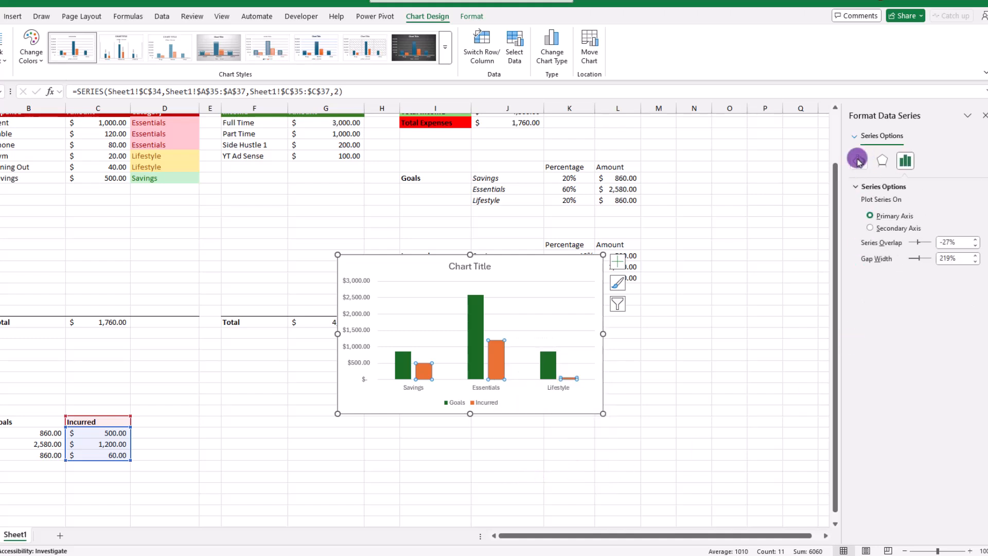
{"action": "left_click", "coordinate": [859, 161]}
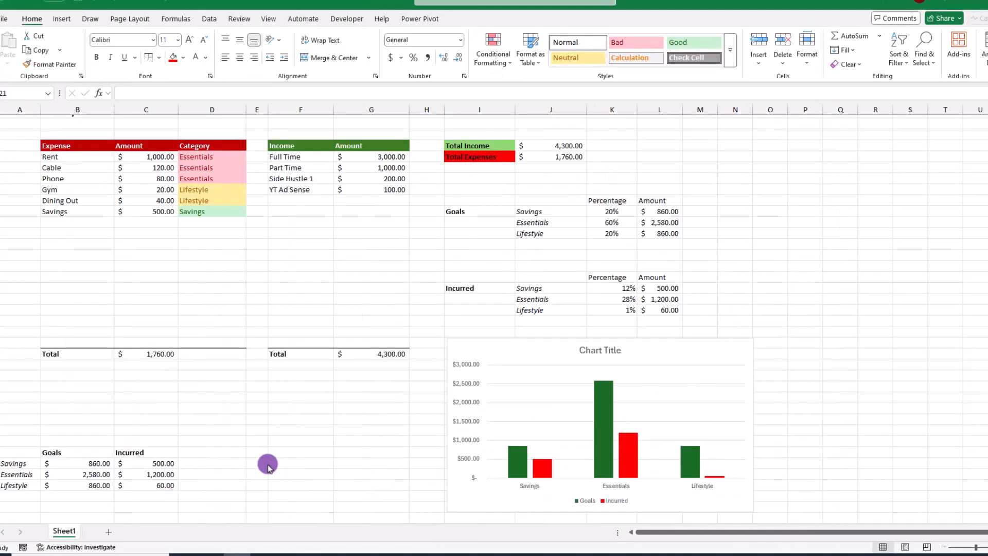
{"action": "mouse_move", "coordinate": [16, 455]}
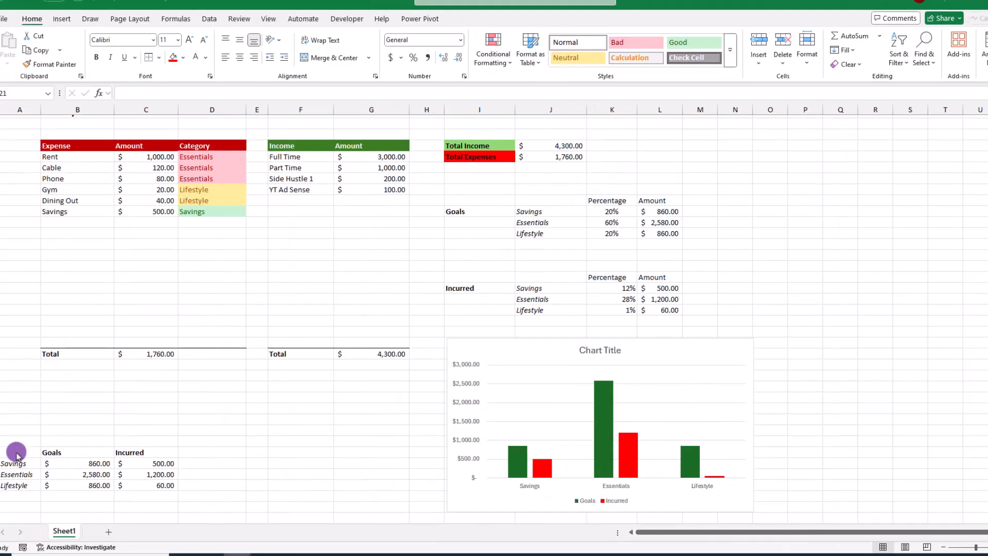
- Select the A34:C37 summary table and show the Font Color dropdown
{"action": "left_click", "coordinate": [334, 392]}
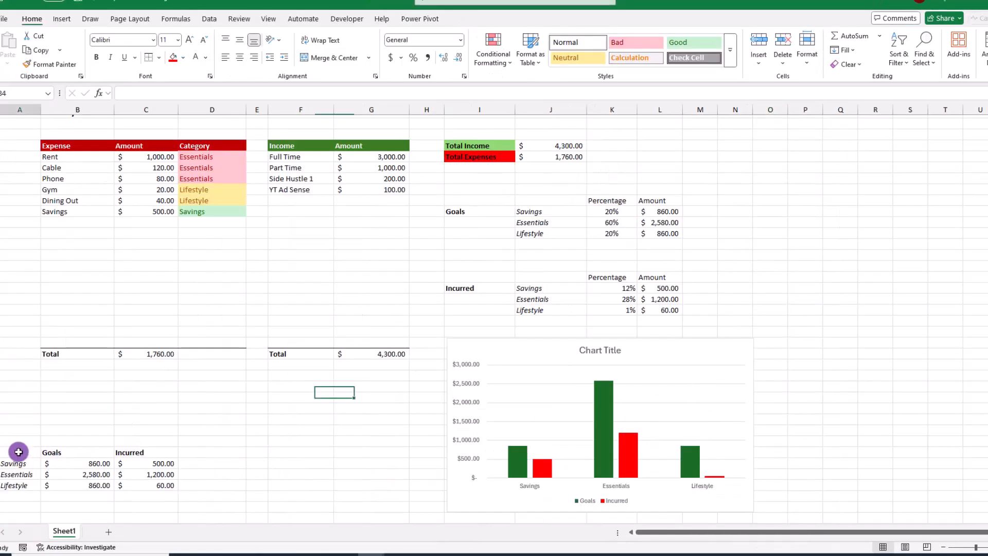
{"action": "left_click_drag", "start_coordinate": [20, 463], "coordinate": [182, 485]}
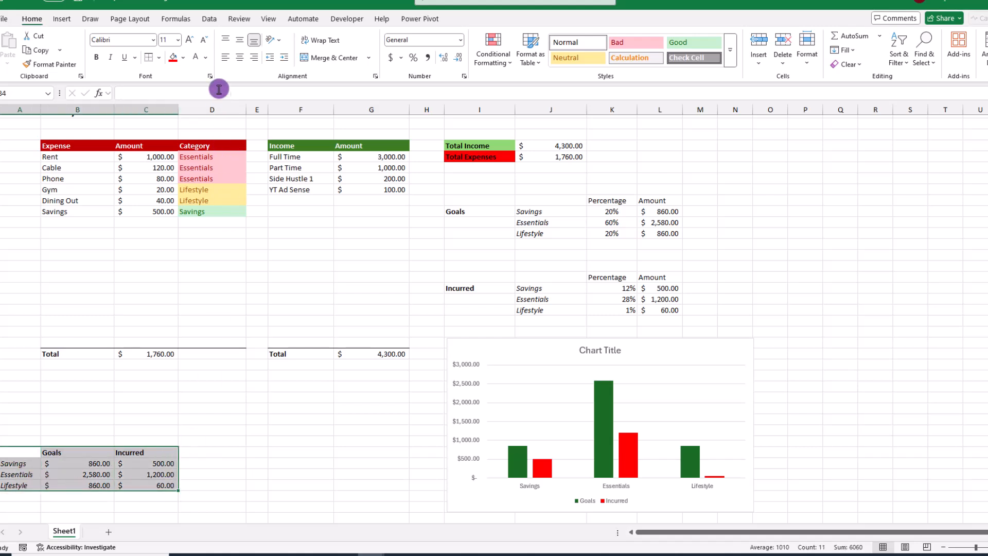
{"action": "left_click", "coordinate": [205, 57]}
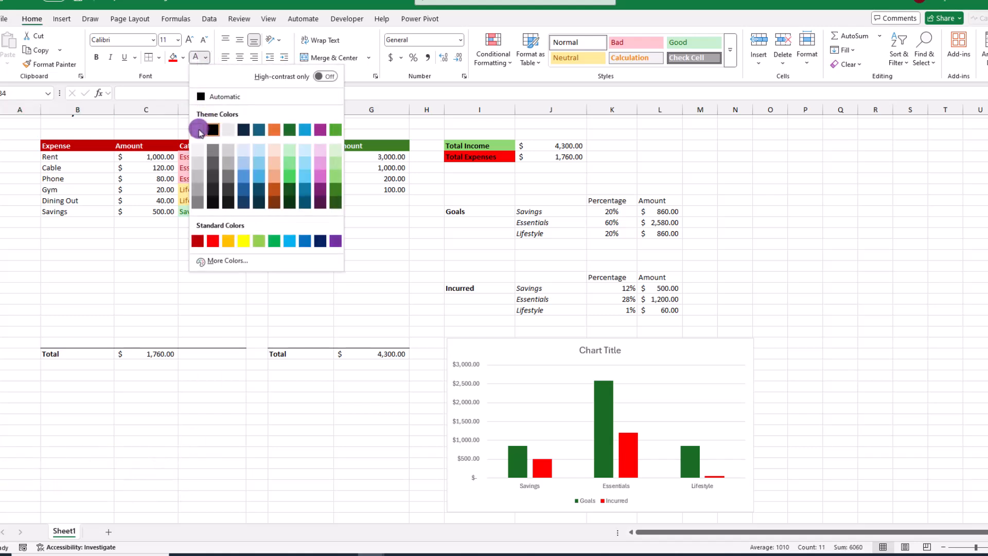